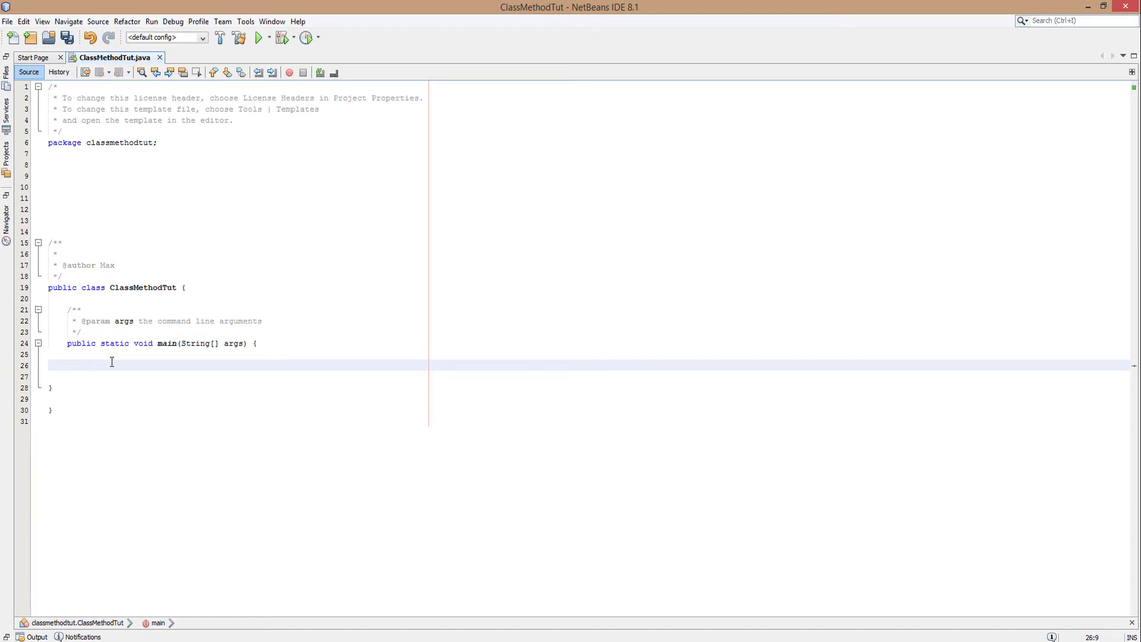
Step: Declare String input = "Jimmy007"; inside main
{"action": "left_click", "coordinate": [86, 364]}
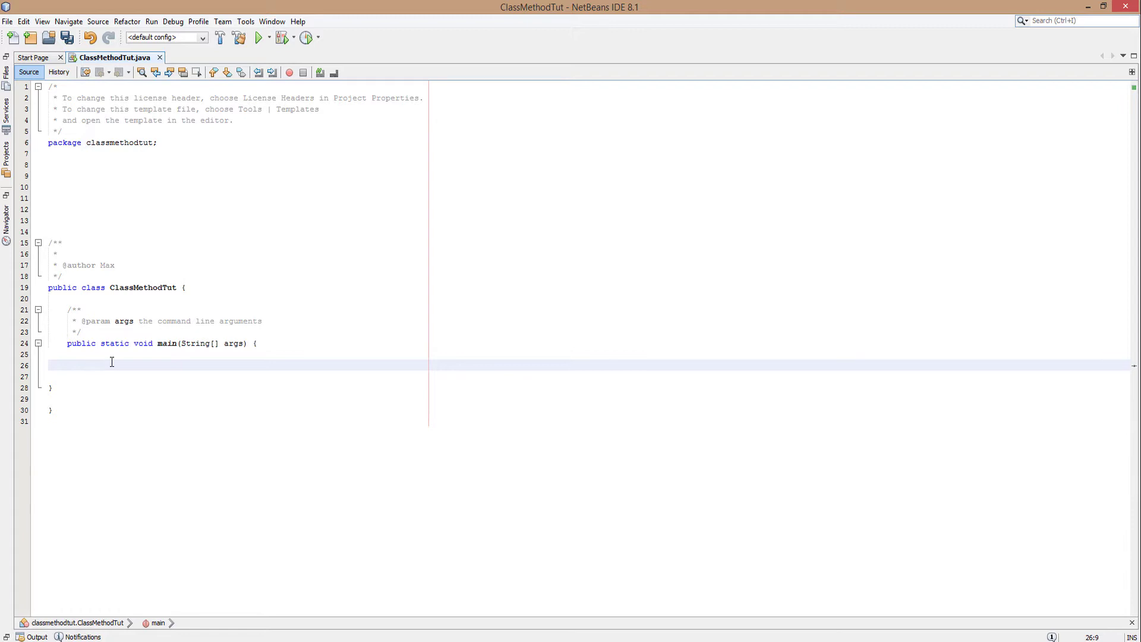
{"action": "left_click", "coordinate": [87, 365]}
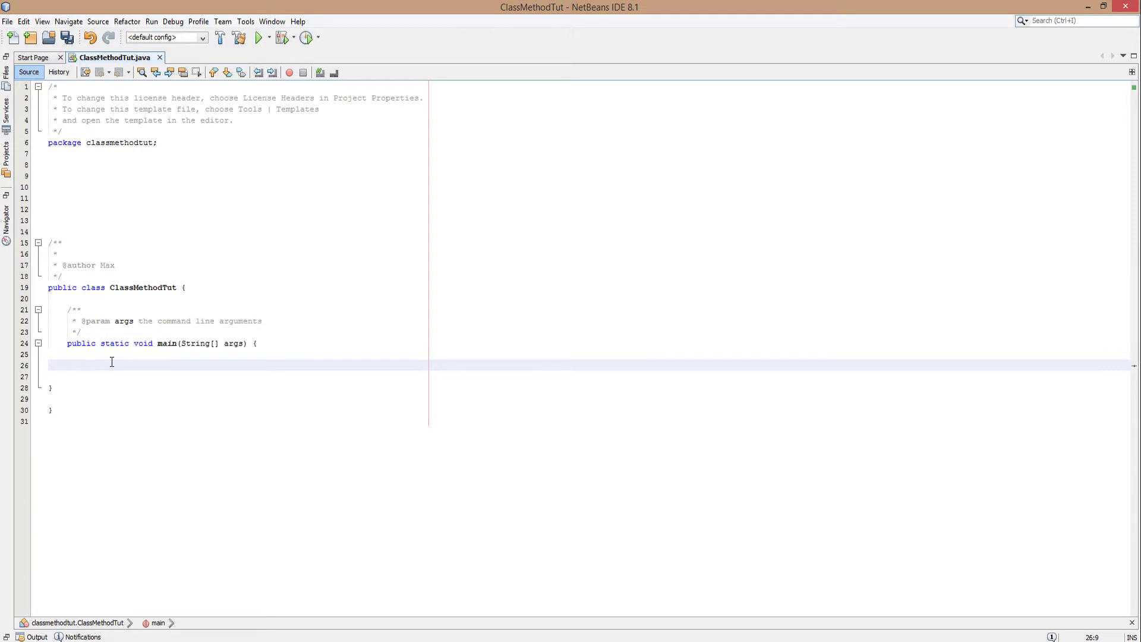
{"action": "left_click", "coordinate": [87, 365]}
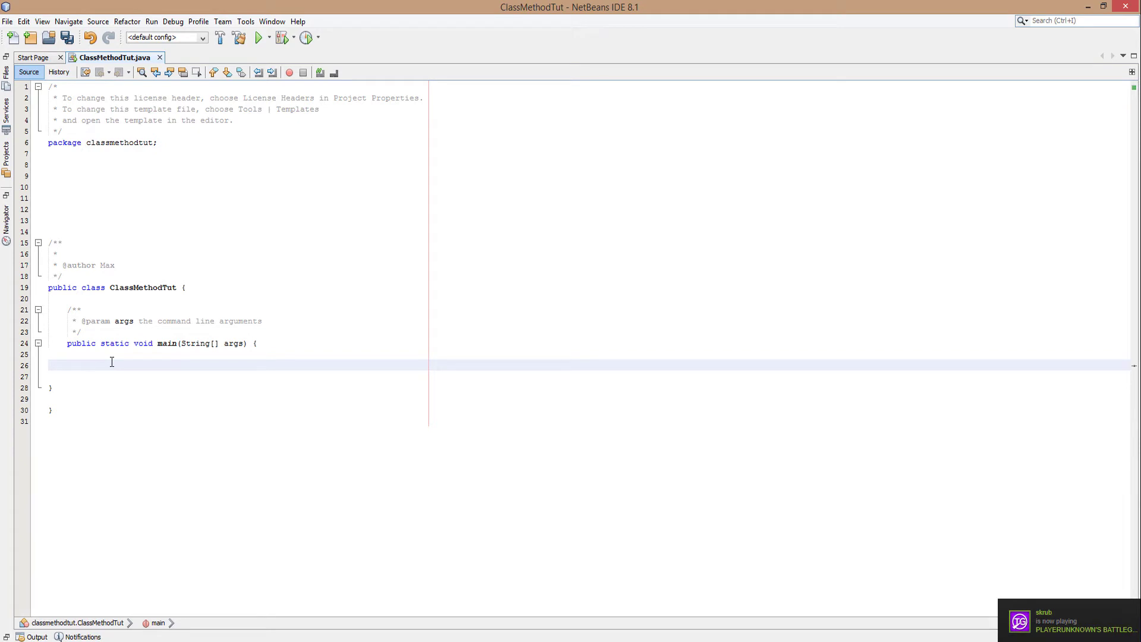
{"action": "left_click", "coordinate": [87, 365]}
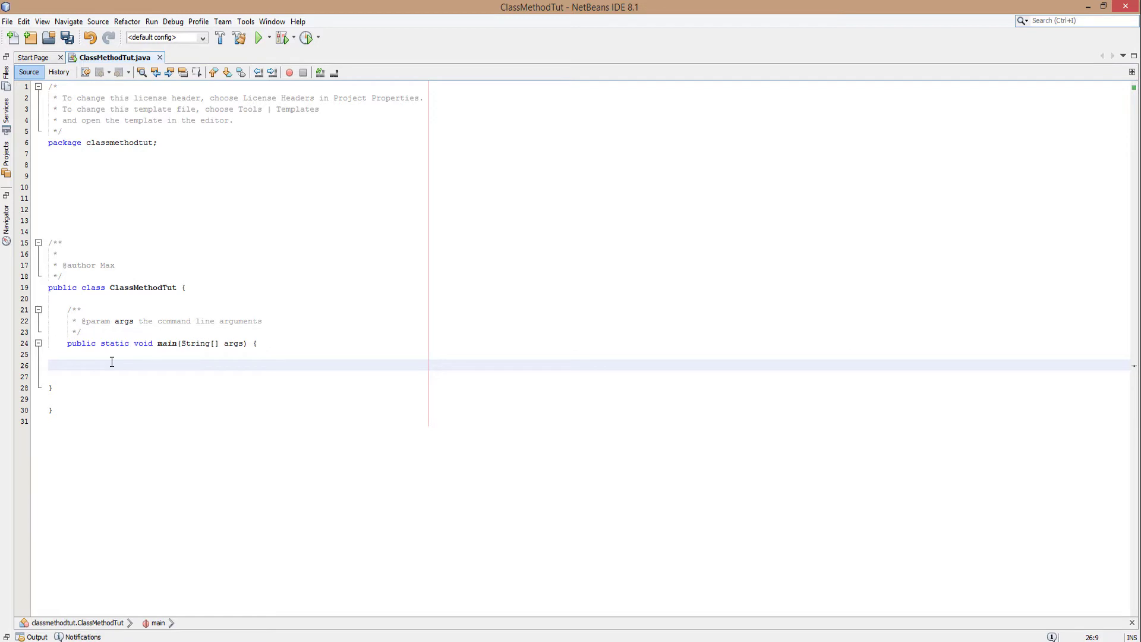
{"action": "left_click", "coordinate": [87, 363]}
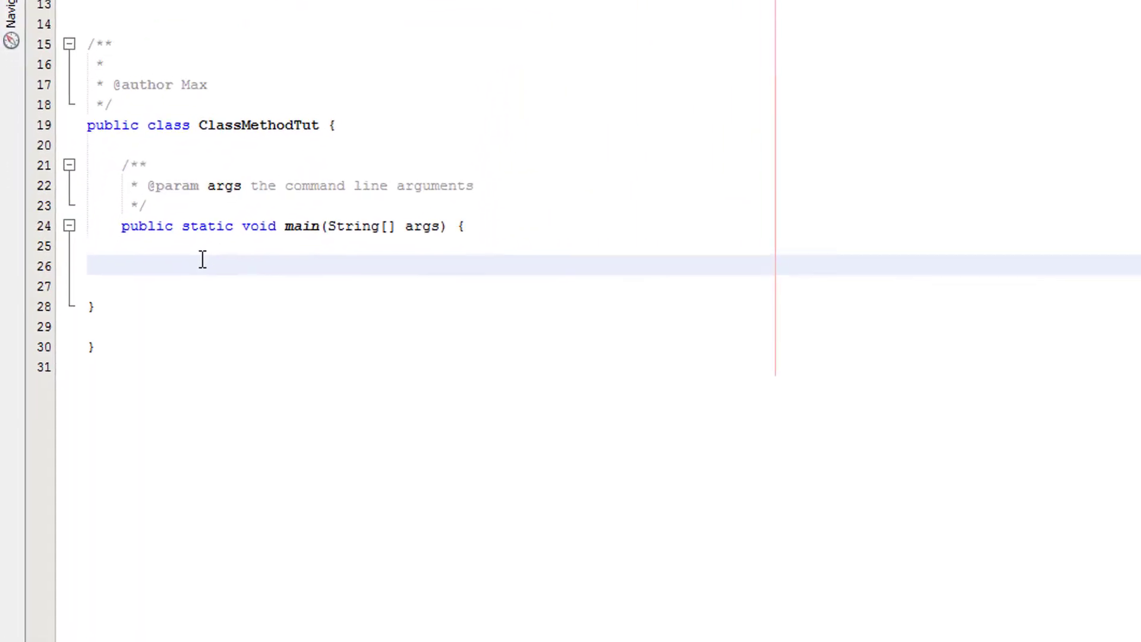
{"action": "type", "text": "String"}
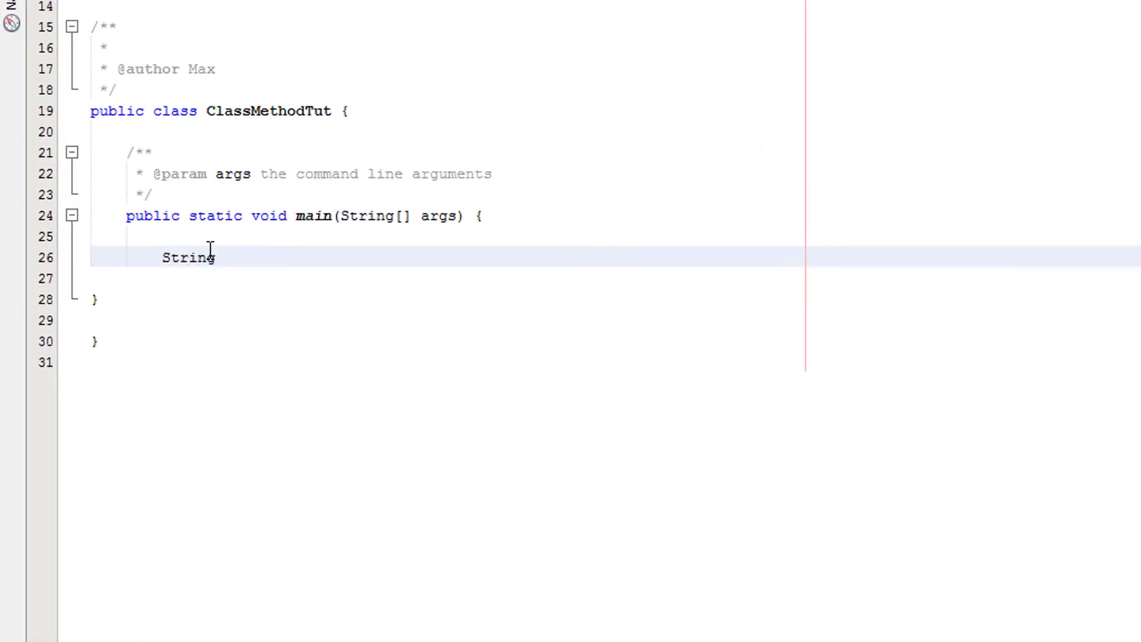
{"action": "type", "text": "input"}
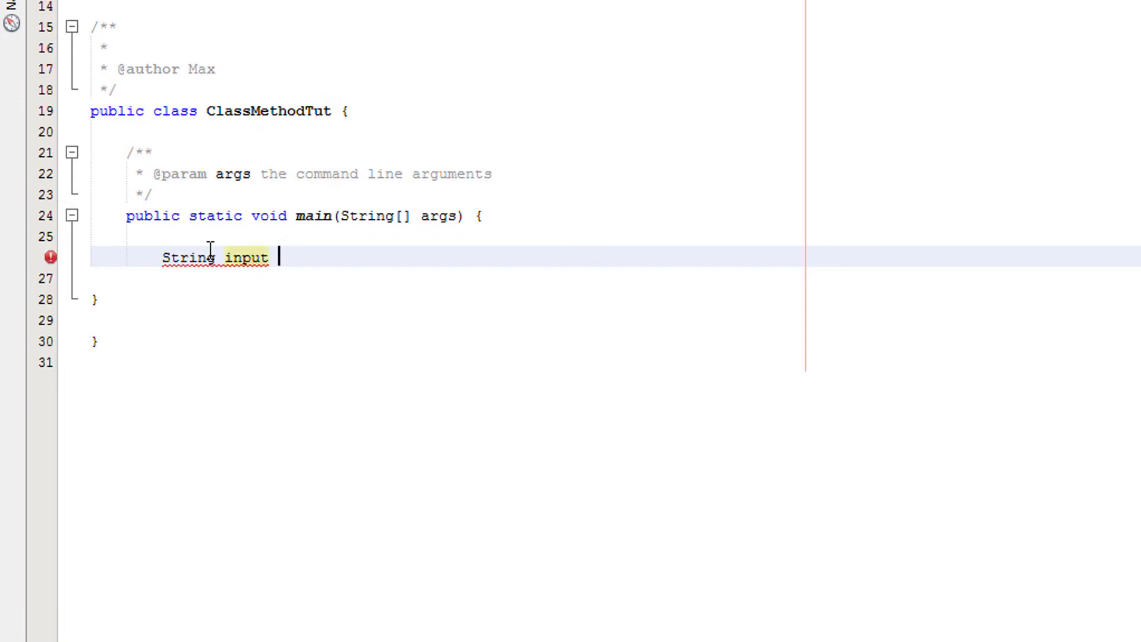
{"action": "type", "text": "= \"Jimmy\""}
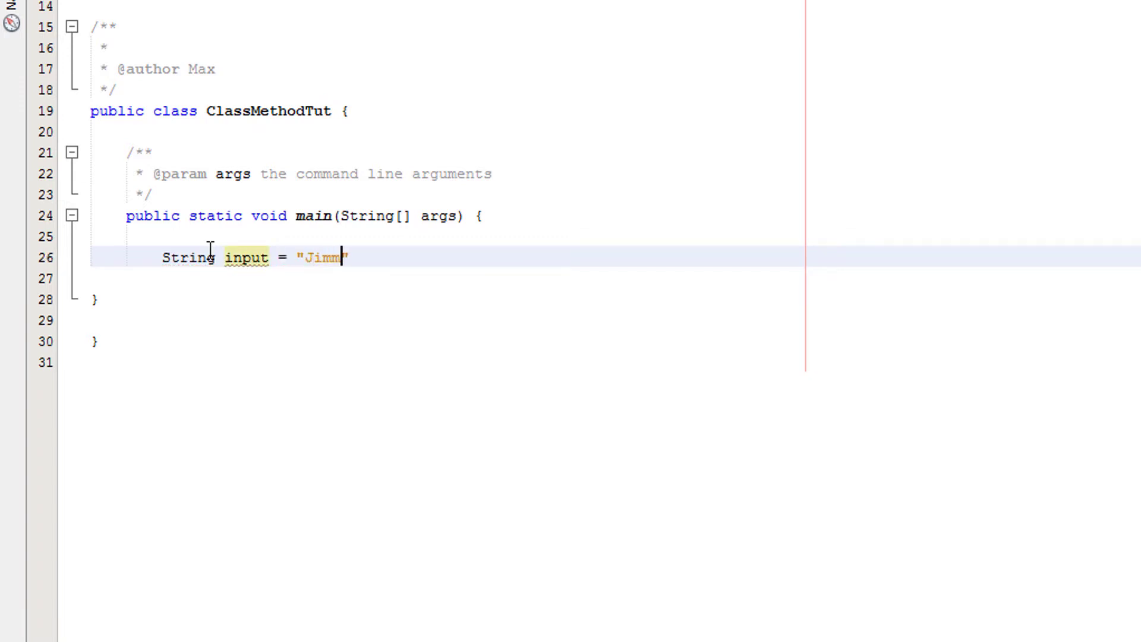
{"action": "type", "text": "y007\""}
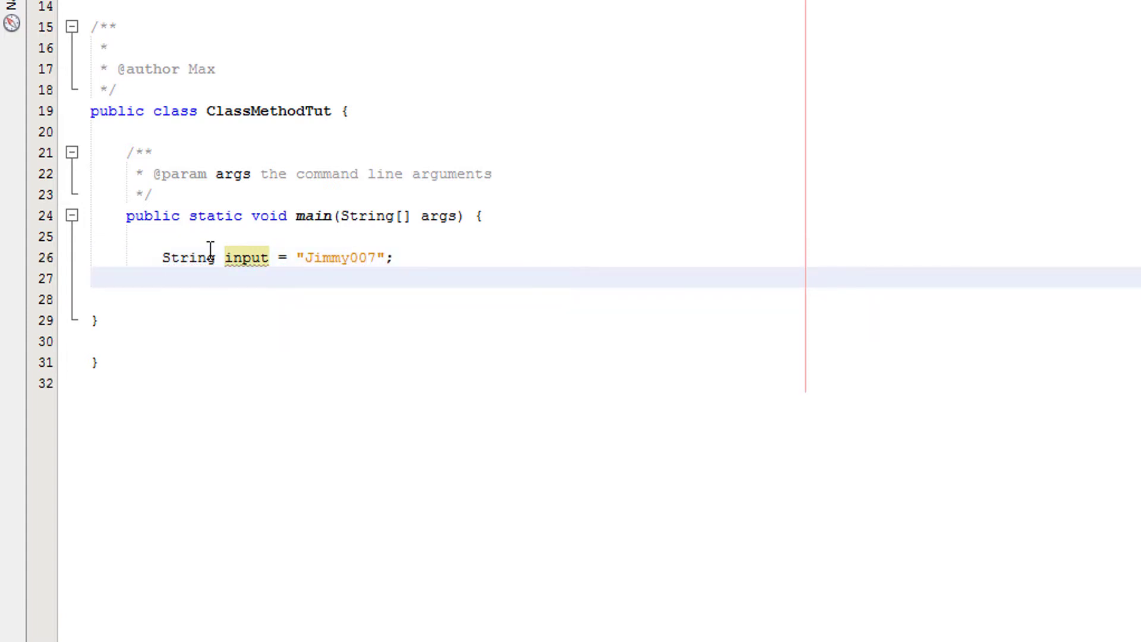
Step: Declare int maxLength = 6; on the following line
{"action": "left_click", "coordinate": [163, 278]}
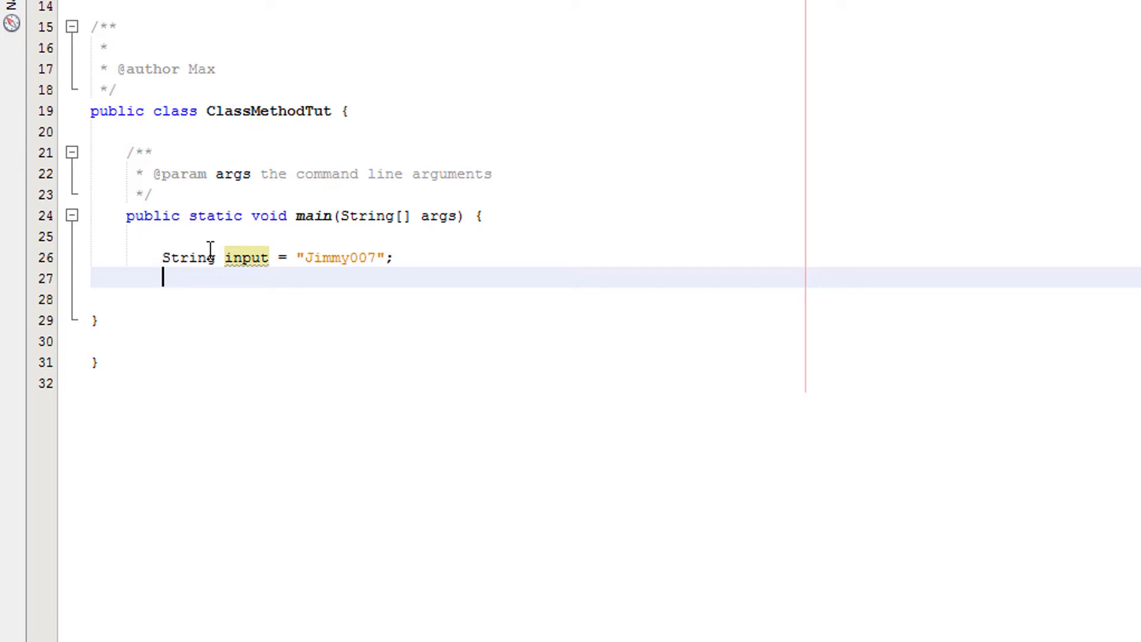
{"action": "type", "text": "int maxL"}
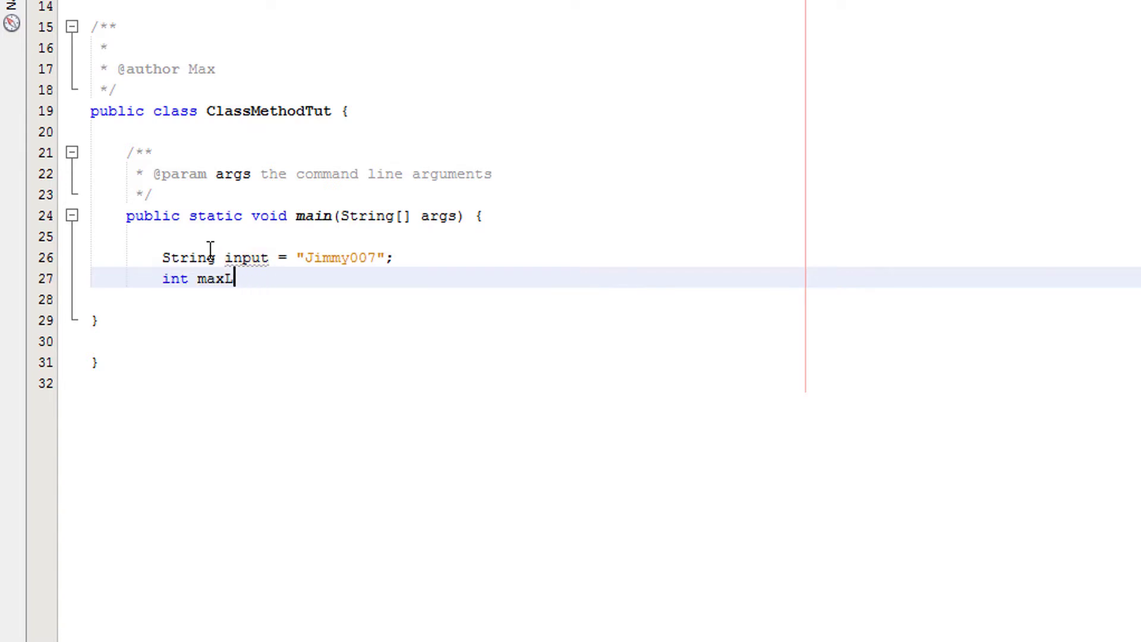
{"action": "type", "text": "ength"}
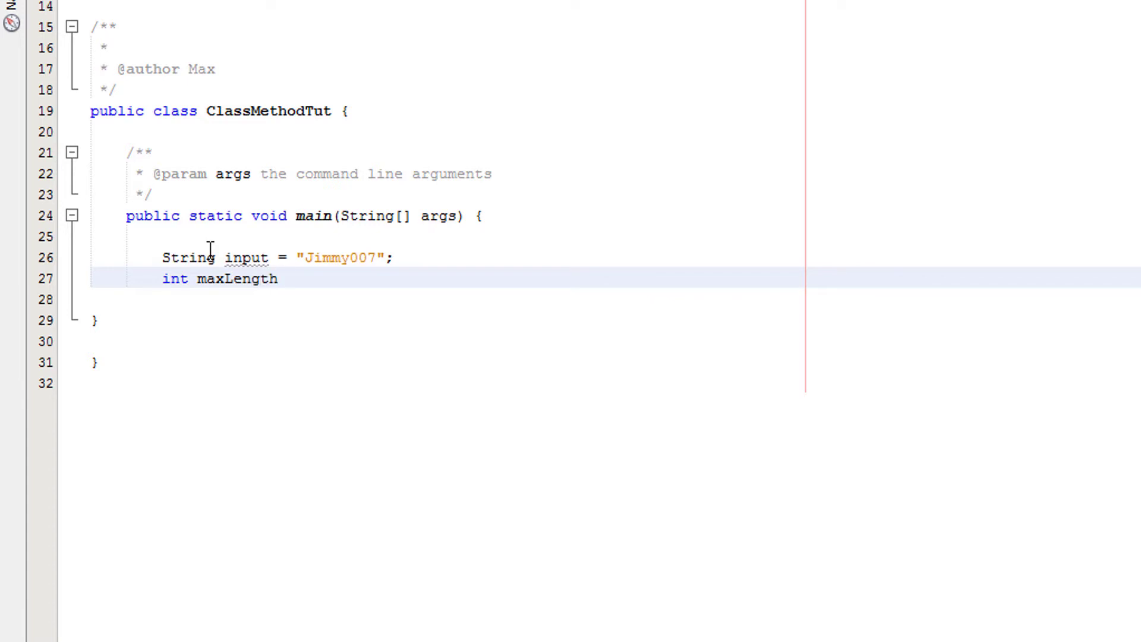
{"action": "type", "text": "= 6;"}
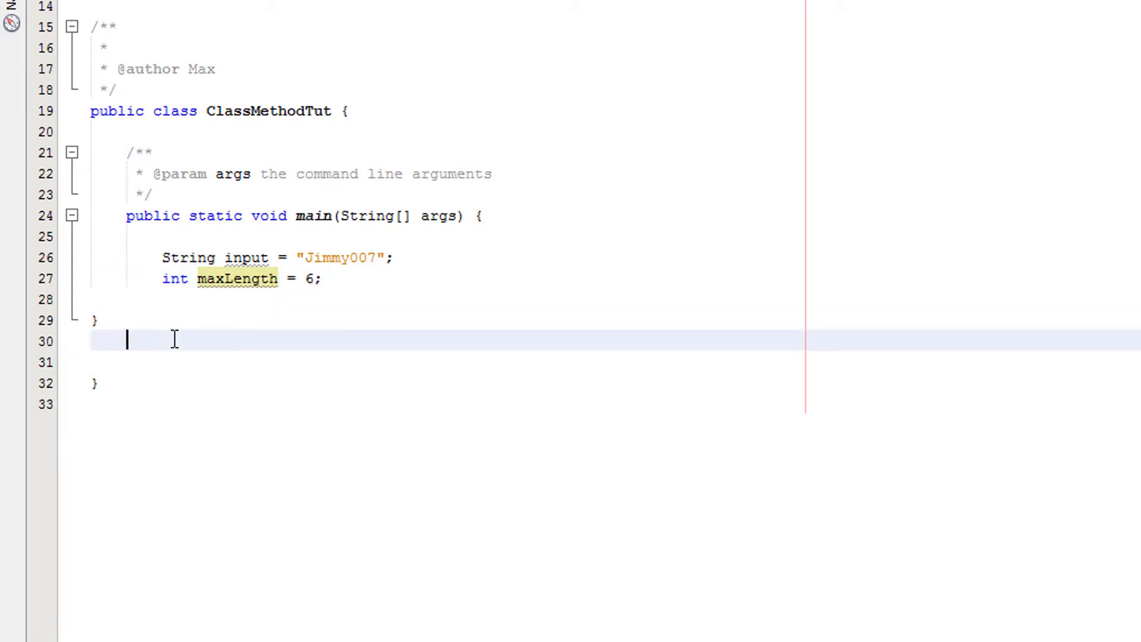
Step: Write the public static boolean lengthCheck(String in, int len) method signature with empty braces
{"action": "type", "text": "public"}
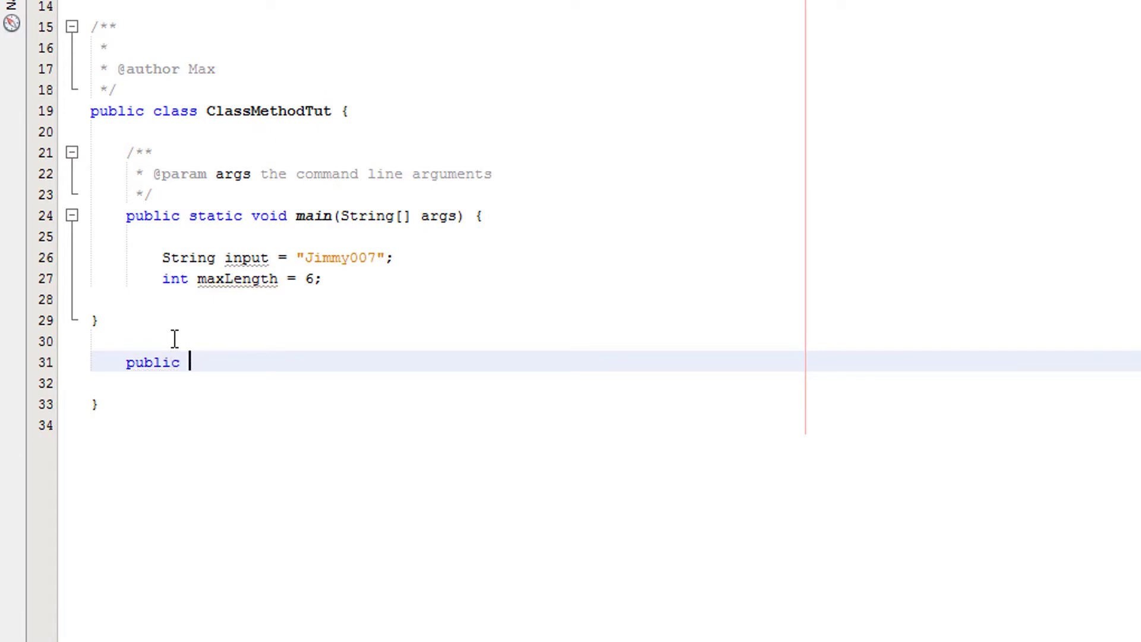
{"action": "type", "text": "static boolean"}
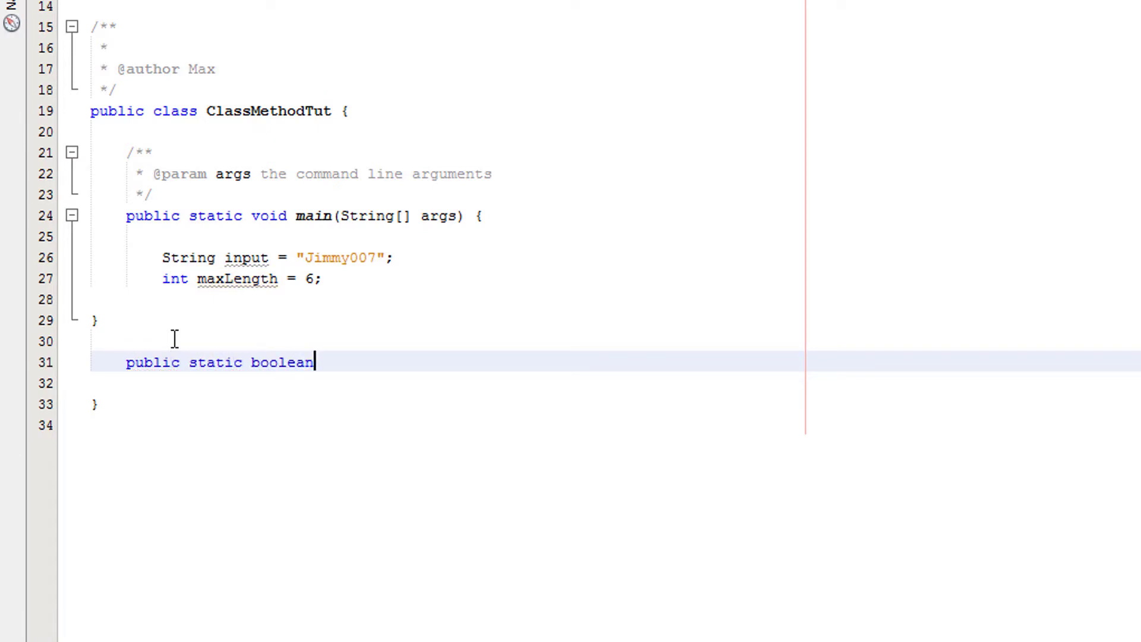
{"action": "type", "text": "lengt"}
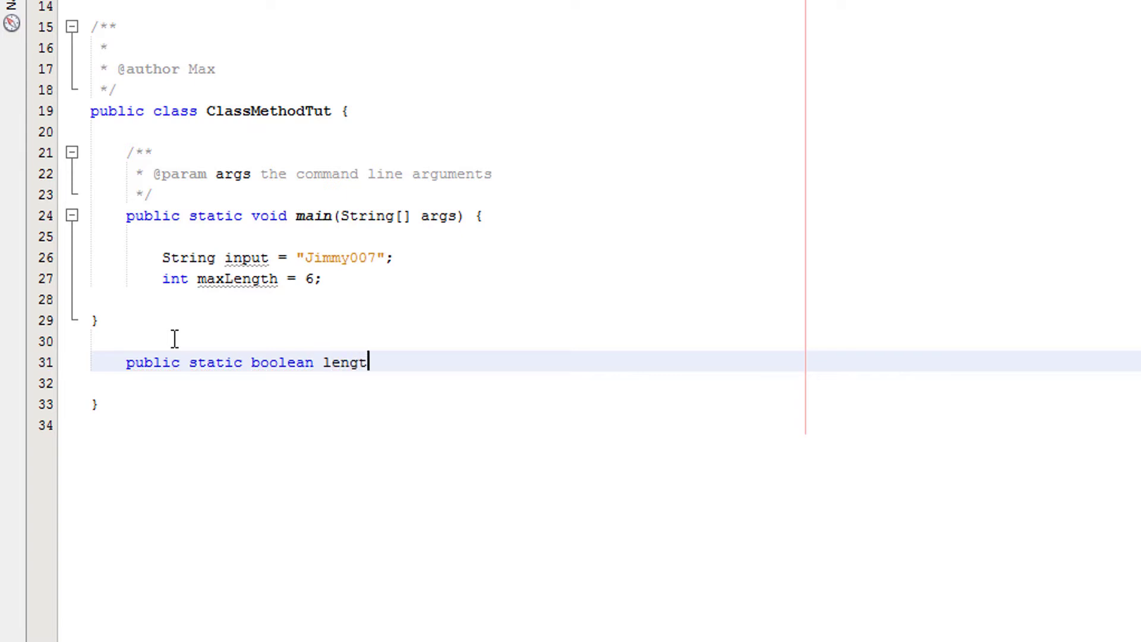
{"action": "type", "text": "hChec"}
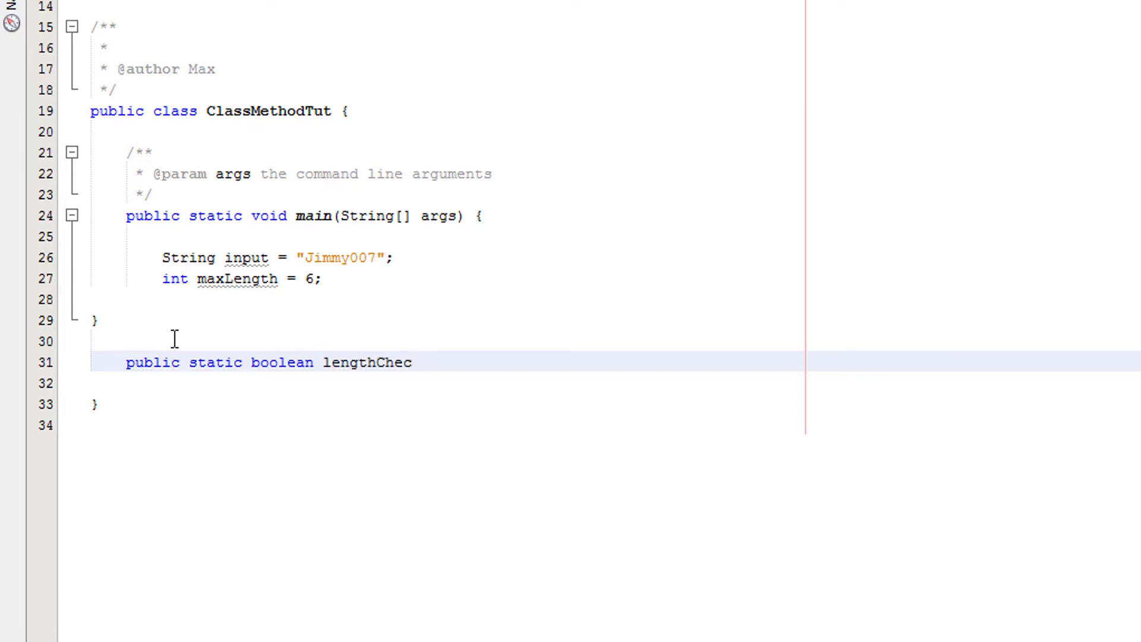
{"action": "type", "text": "k()"}
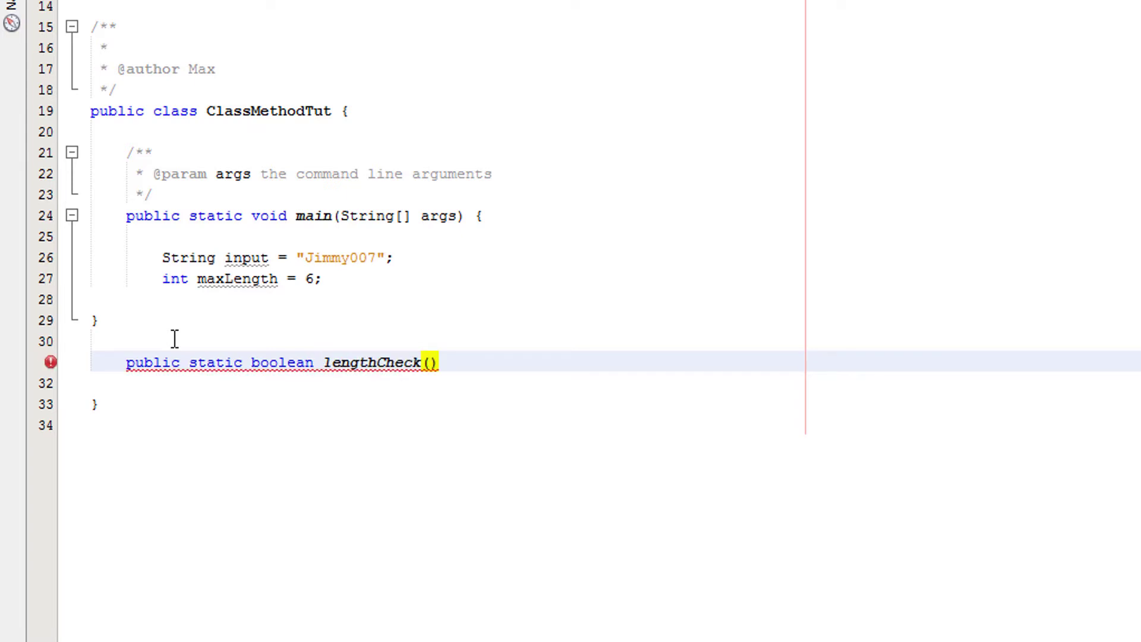
{"action": "type", "text": "String in,"}
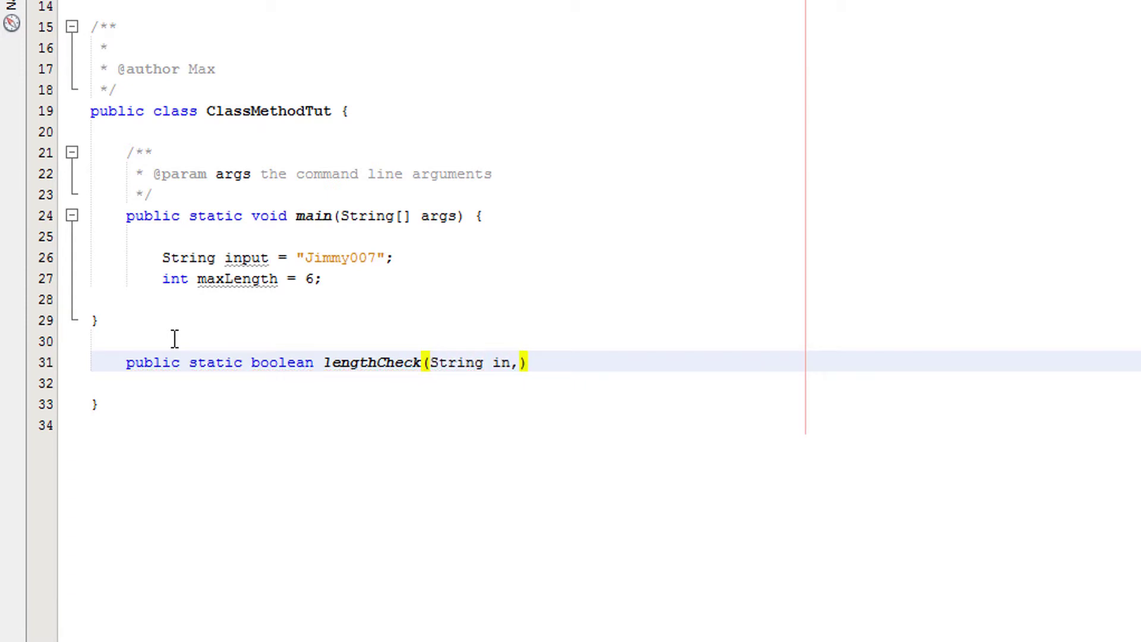
{"action": "type", "text": "\" \""}
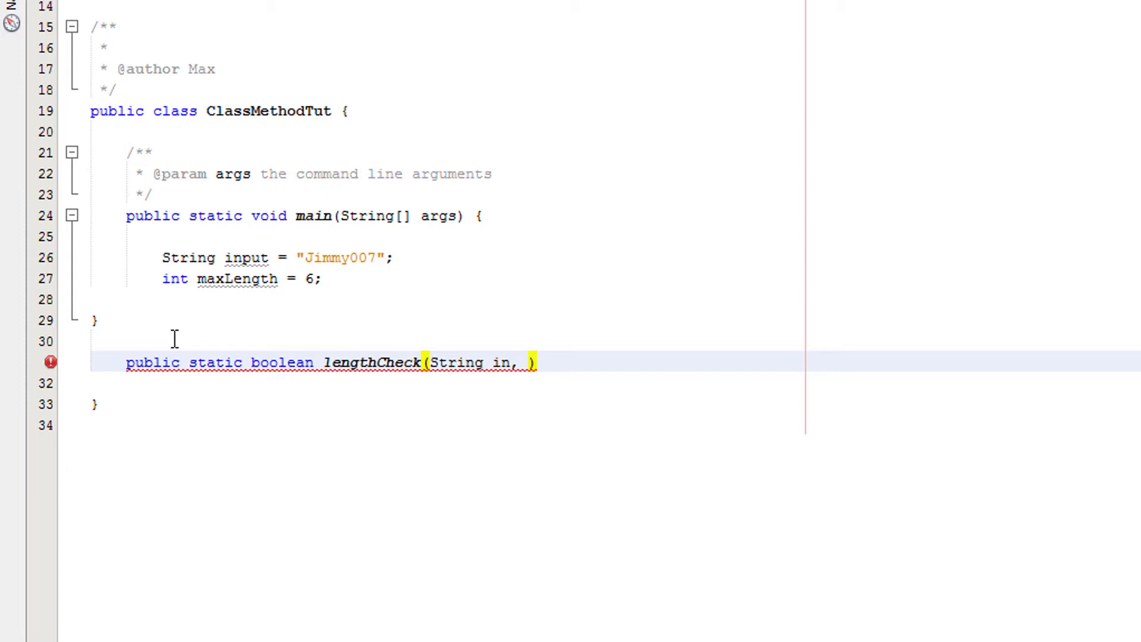
{"action": "type", "text": "int len"}
{"action": "left_click", "coordinate": [445, 384]}
{"action": "type", "text": "{"}
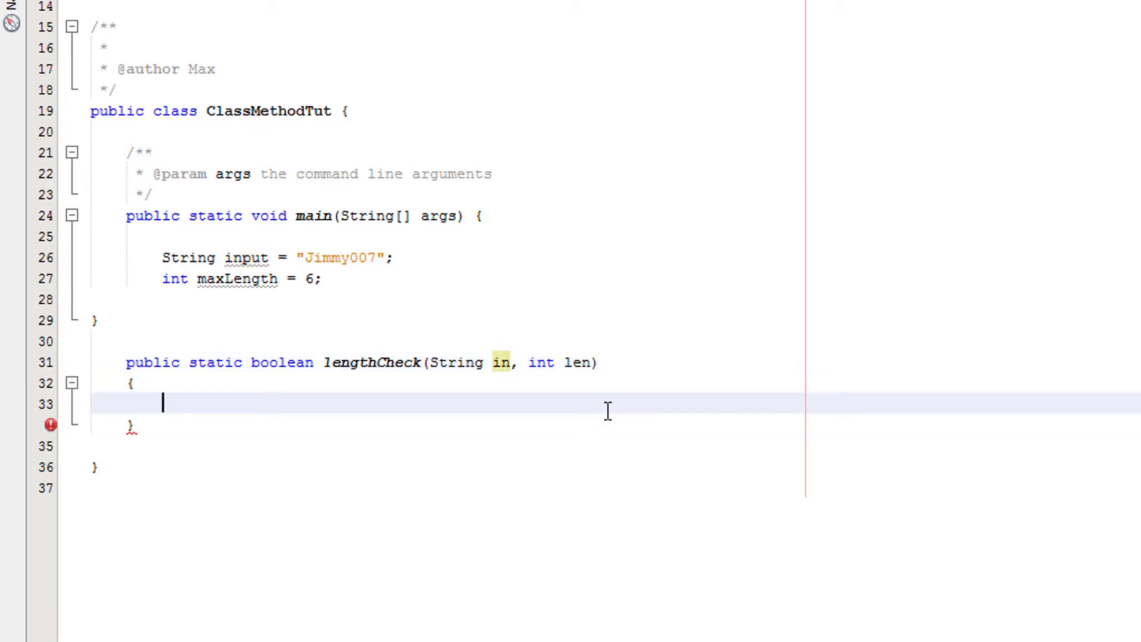
Step: Make lengthCheck return in.length() < len and leave an empty line in main for the call
{"action": "type", "text": "retun"}
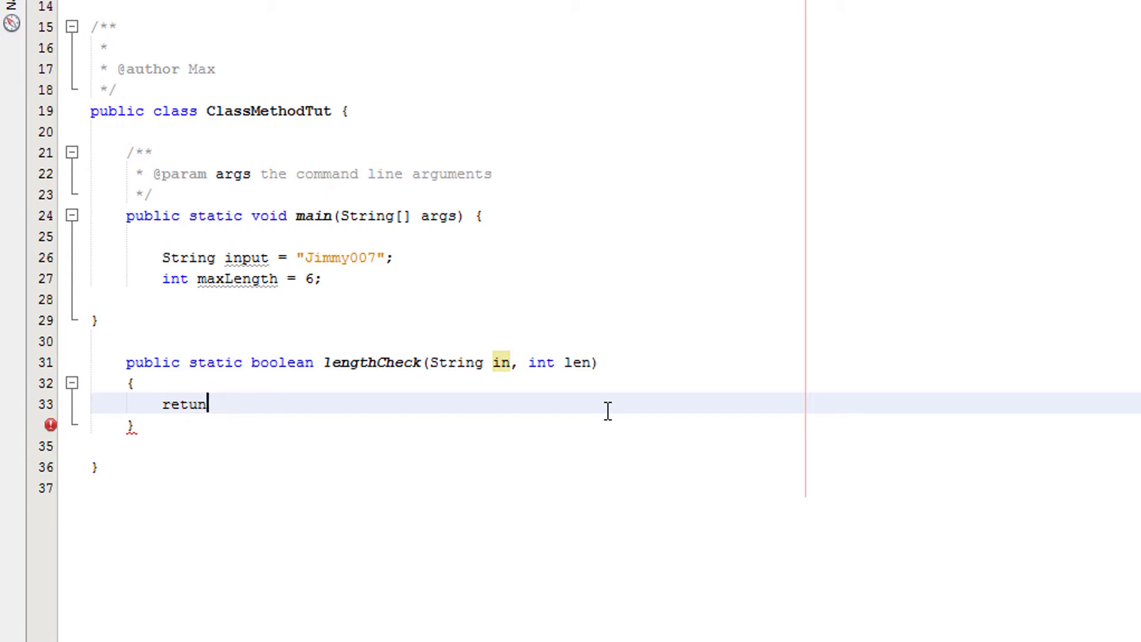
{"action": "type", "text": "n"}
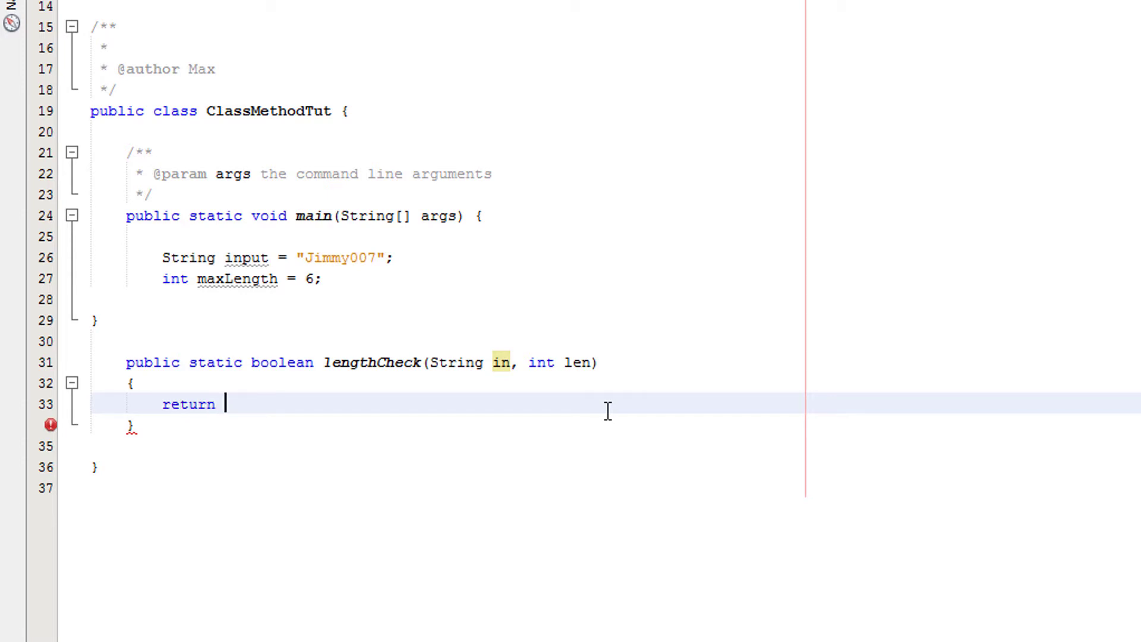
{"action": "type", "text": "in.length() <"}
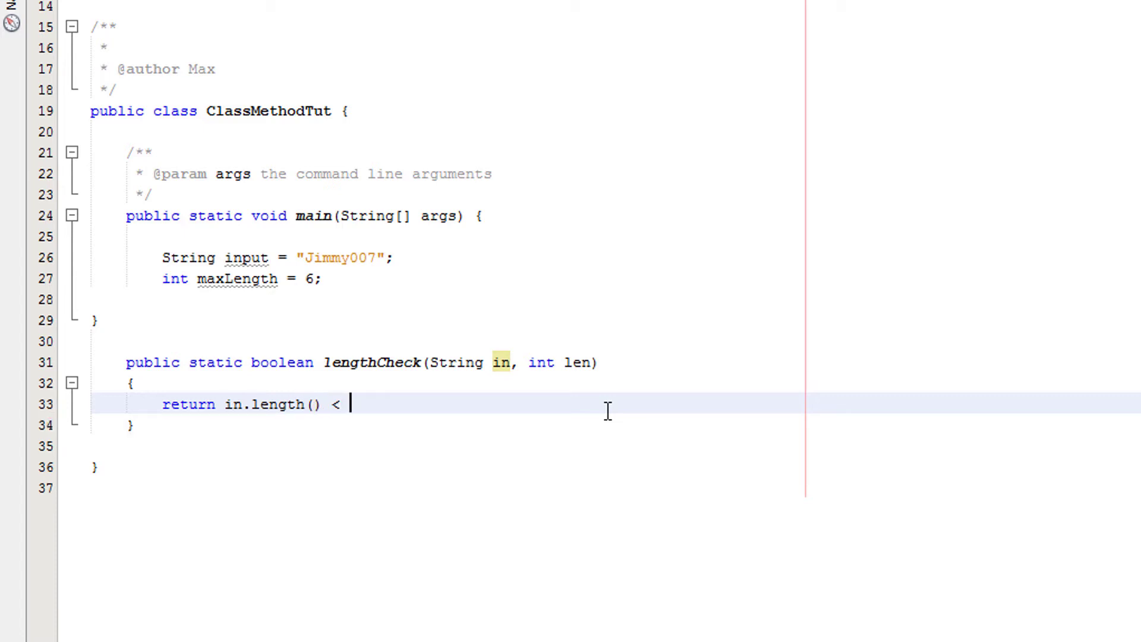
{"action": "type", "text": "len;"}
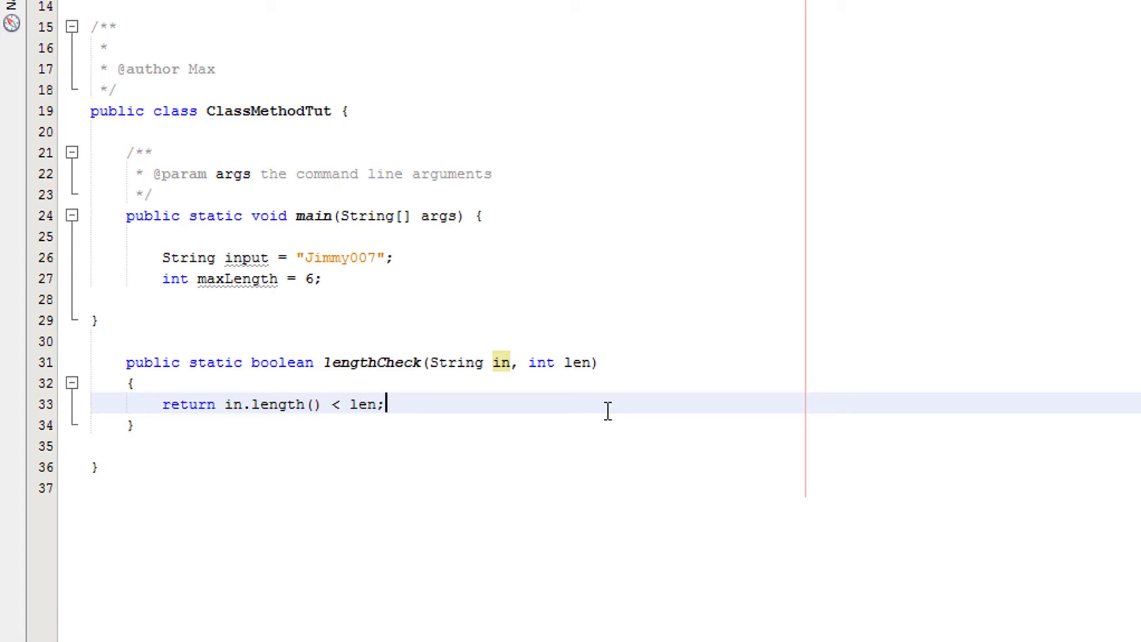
{"action": "mouse_move", "coordinate": [682, 381]}
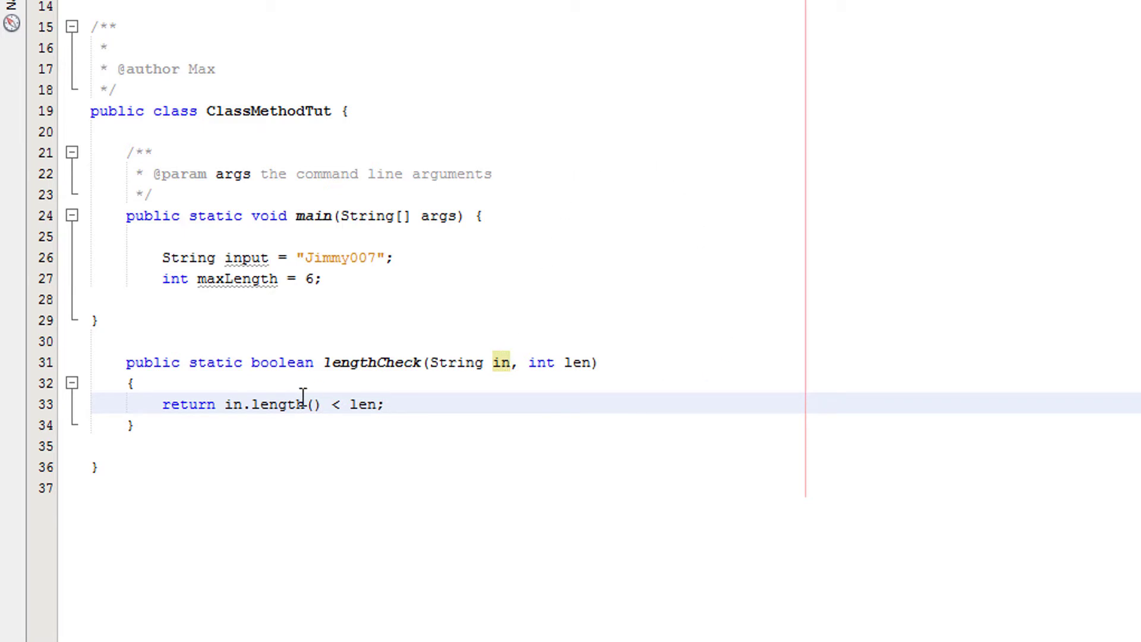
{"action": "double_click", "coordinate": [273, 405]}
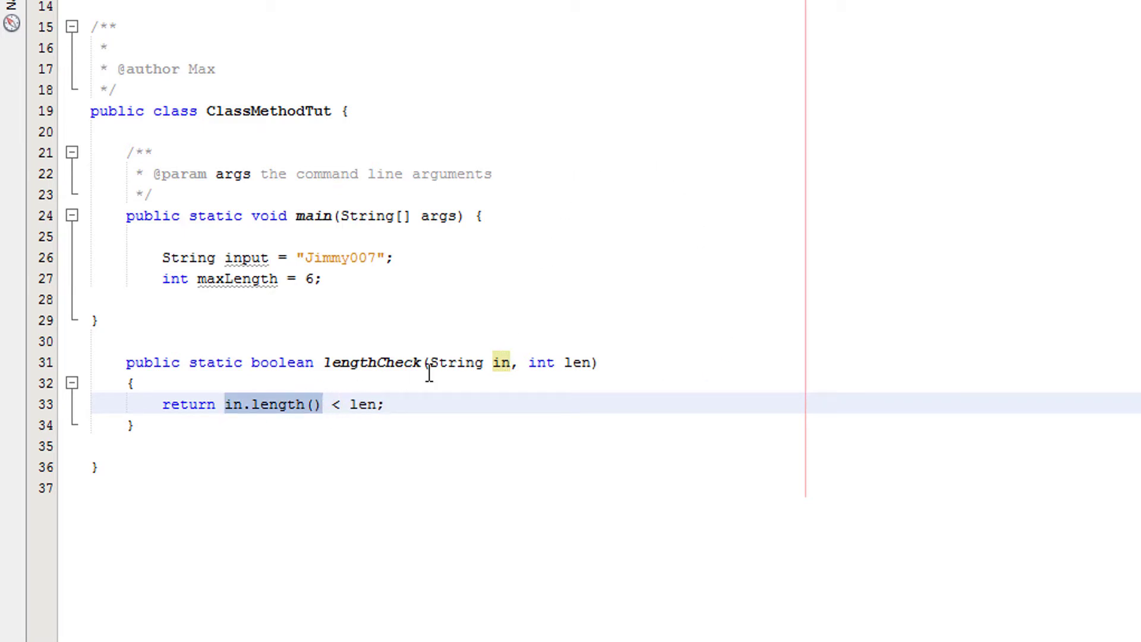
{"action": "left_click", "coordinate": [510, 363]}
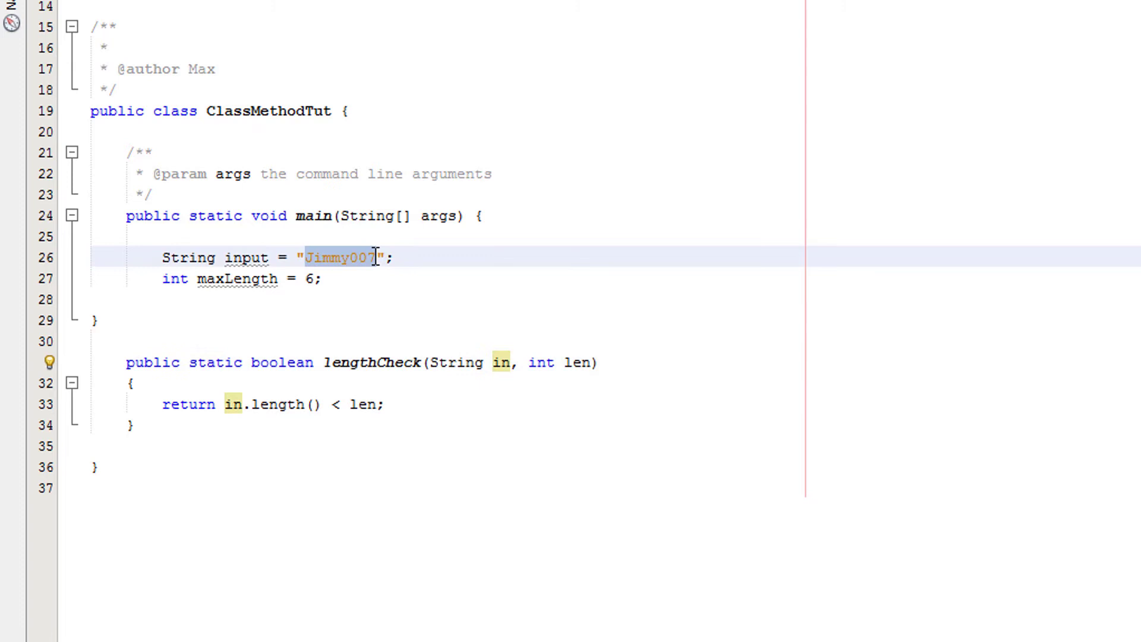
{"action": "mouse_move", "coordinate": [322, 354]}
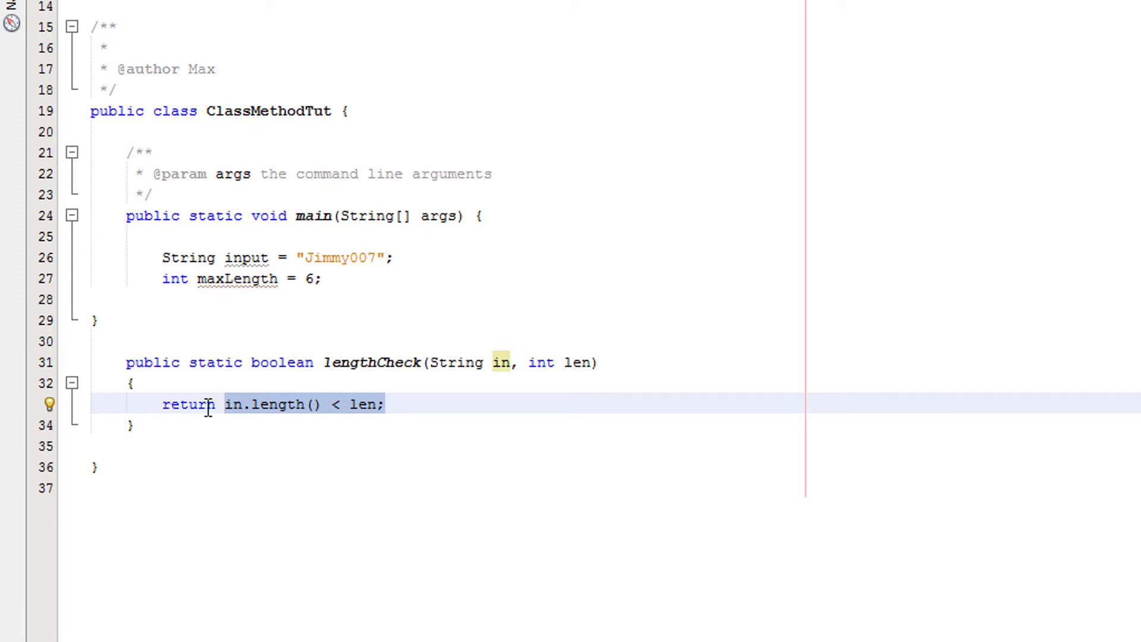
{"action": "mouse_move", "coordinate": [314, 328]}
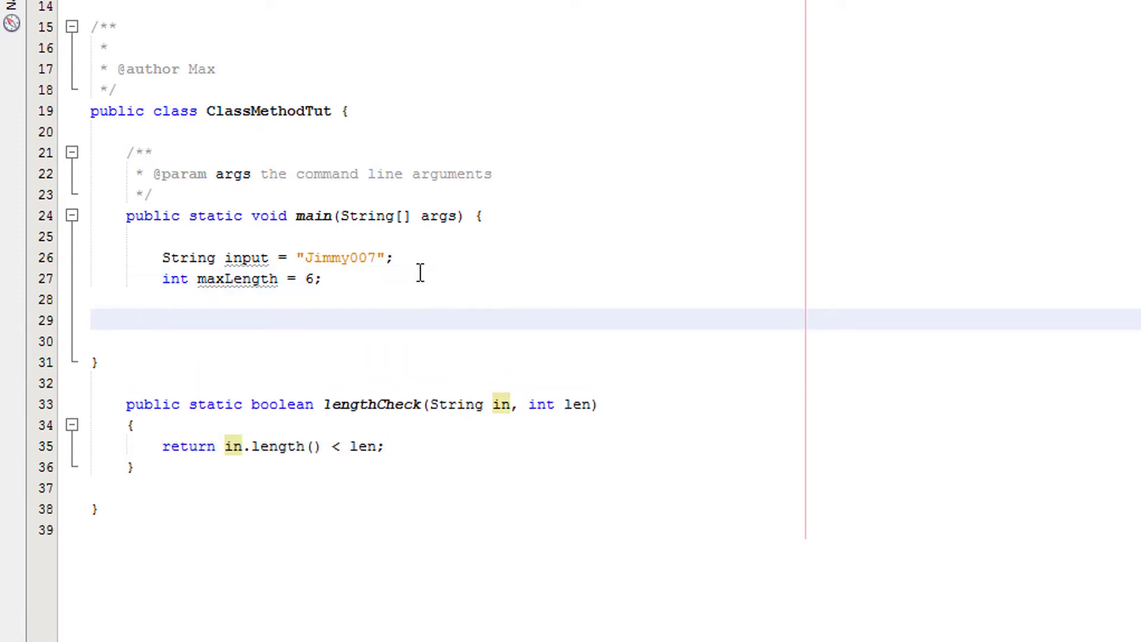
Step: Add if (lengthCheck(input, maxLength)) { in main with an empty line inside the block
{"action": "type", "text": "if("}
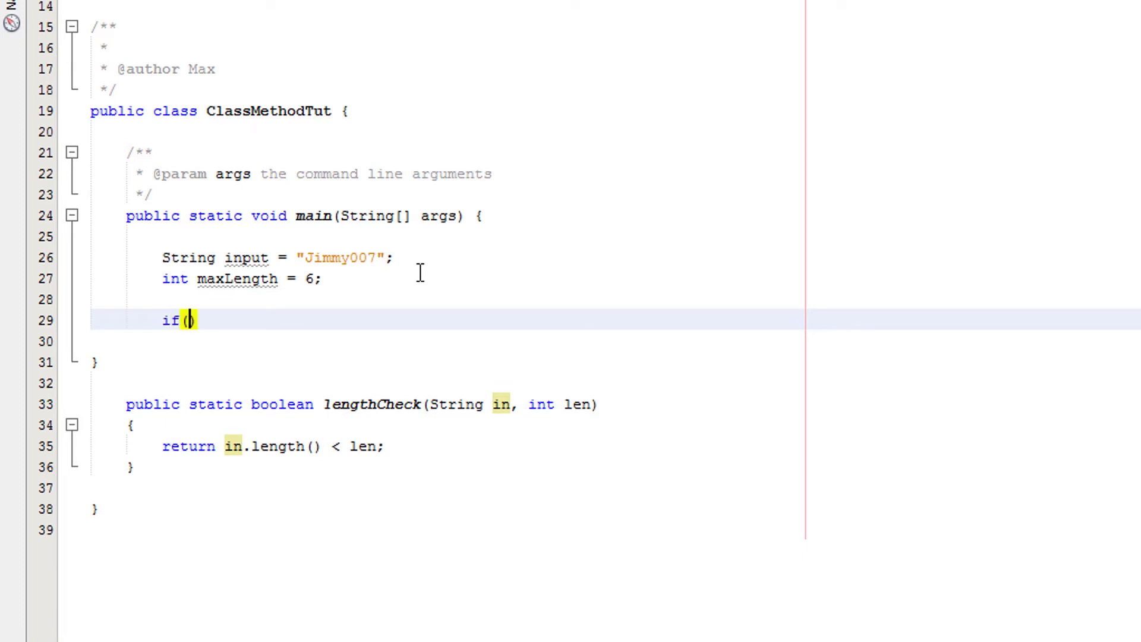
{"action": "type", "text": "lengthCheck"}
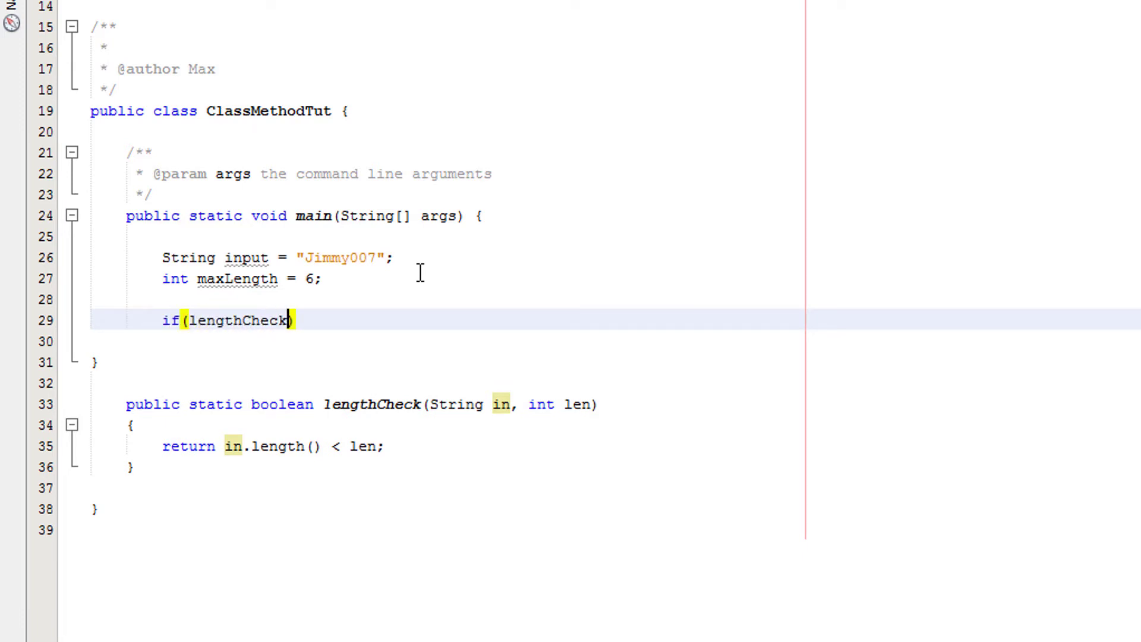
{"action": "type", "text": "input,"}
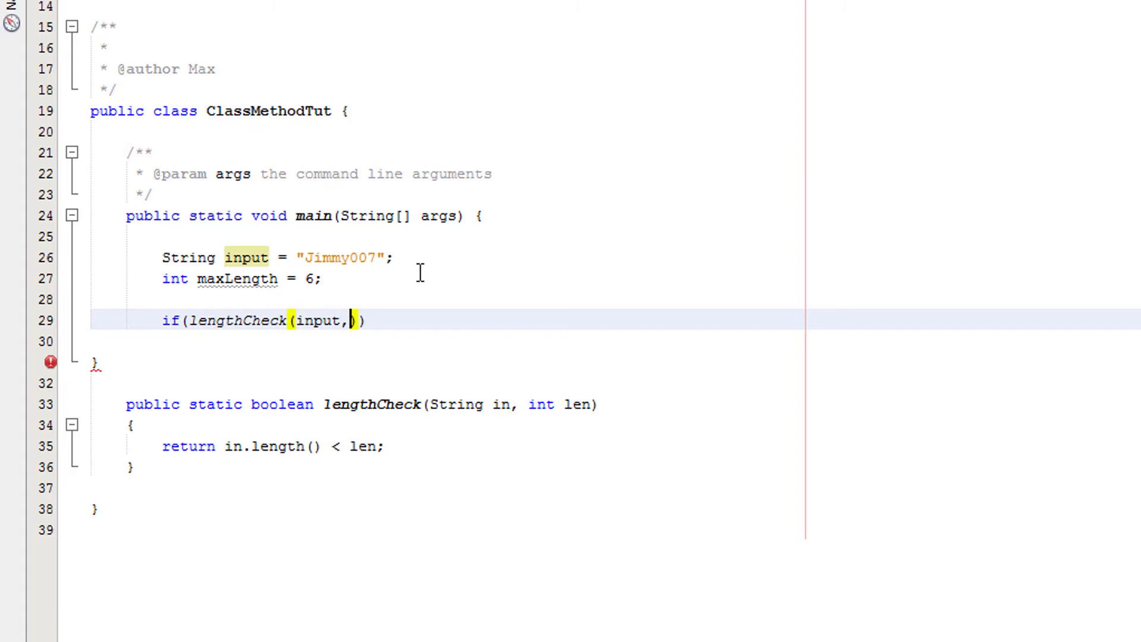
{"action": "type", "text": "maxlength"}
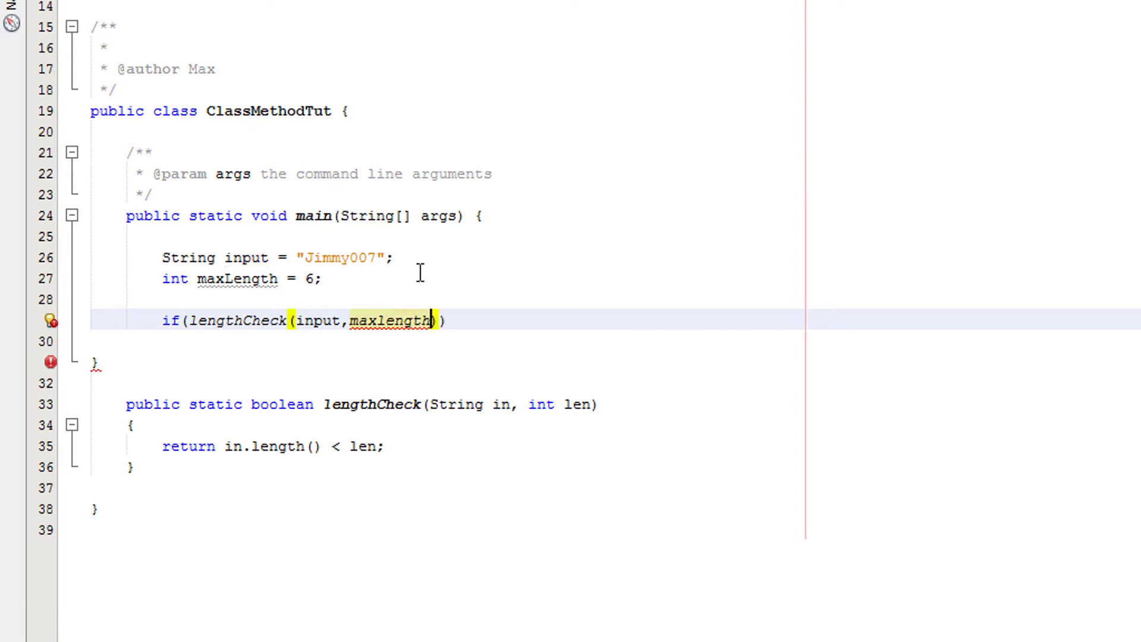
{"action": "type", "text": "{"}
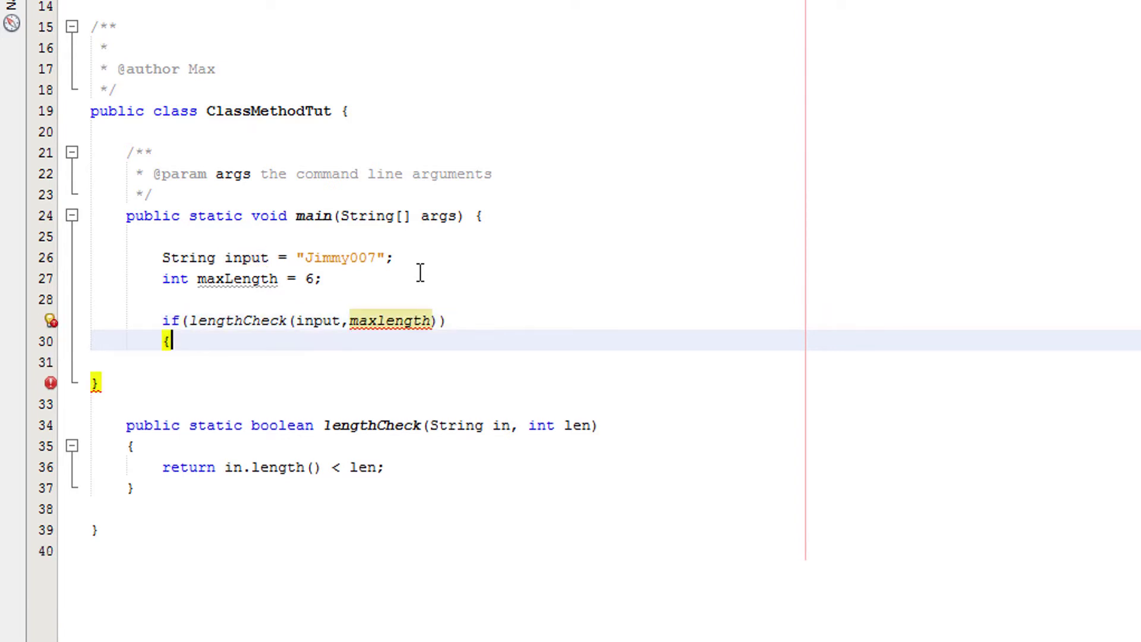
{"action": "key", "text": "Enter"}
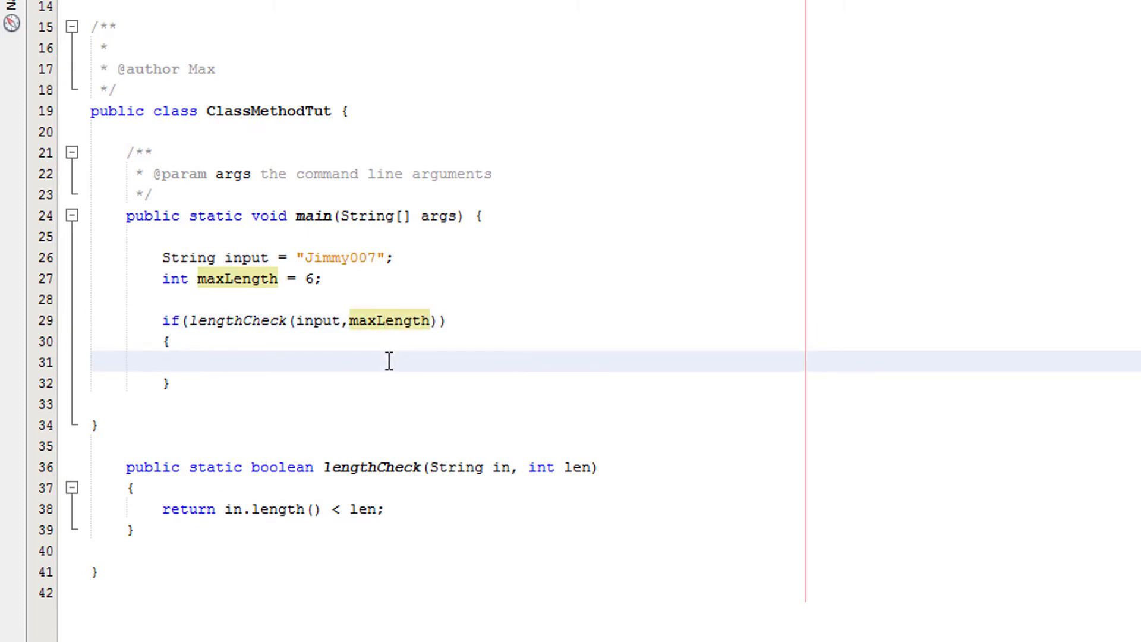
Step: Show a JOptionPane.showMessageDialog(null, "Valid") inside the if block
{"action": "type", "text": "JOption"}
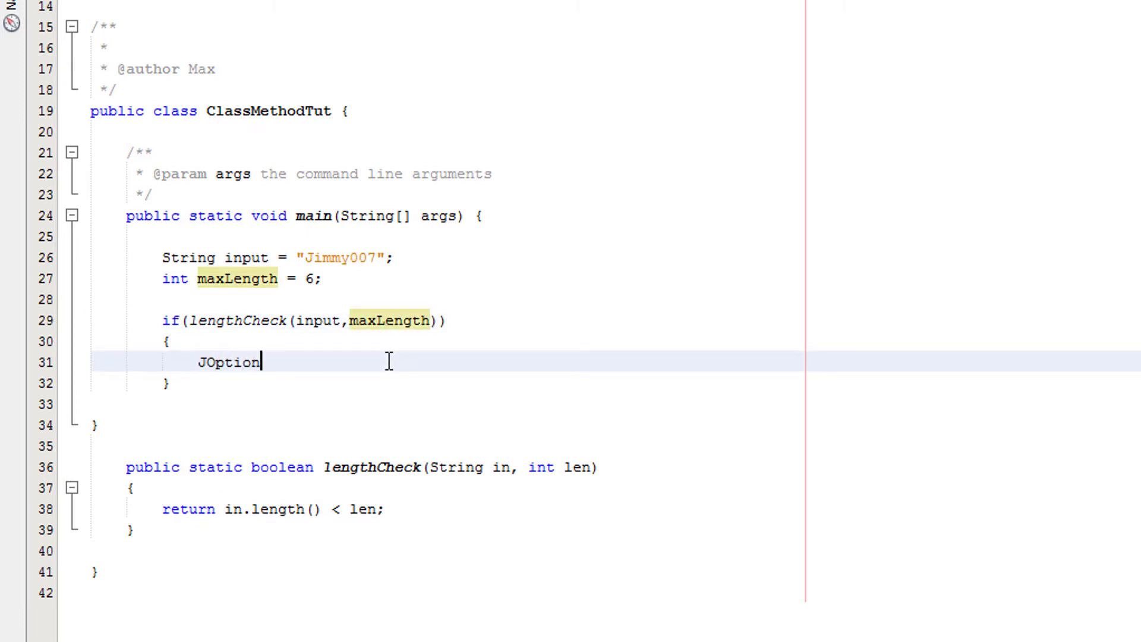
{"action": "type", "text": "Pane"}
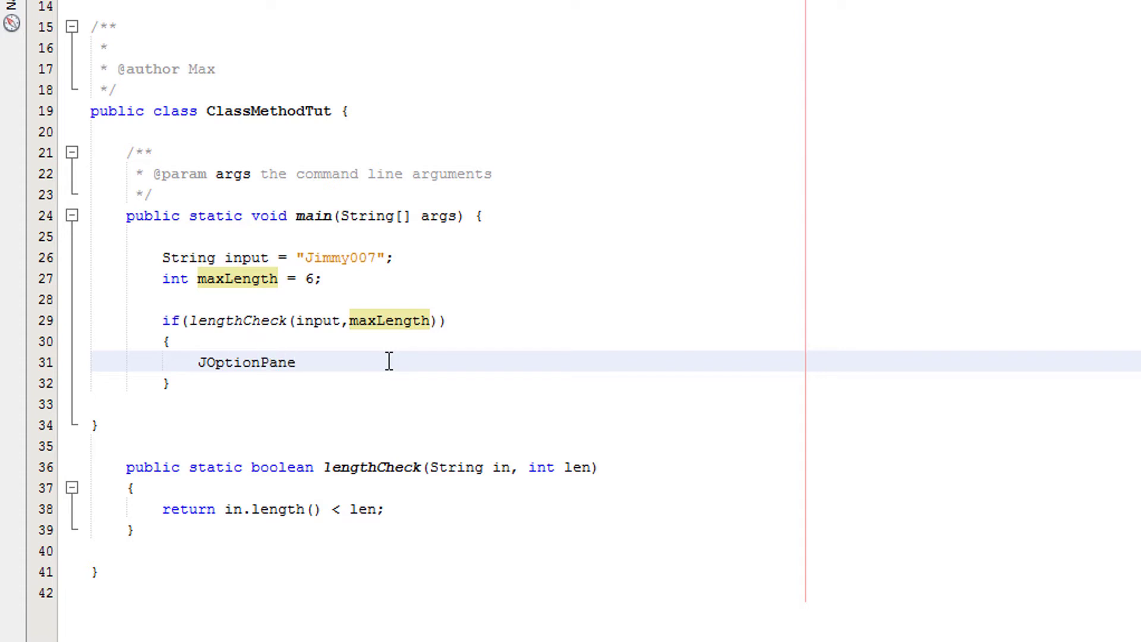
{"action": "type", "text": ".show"}
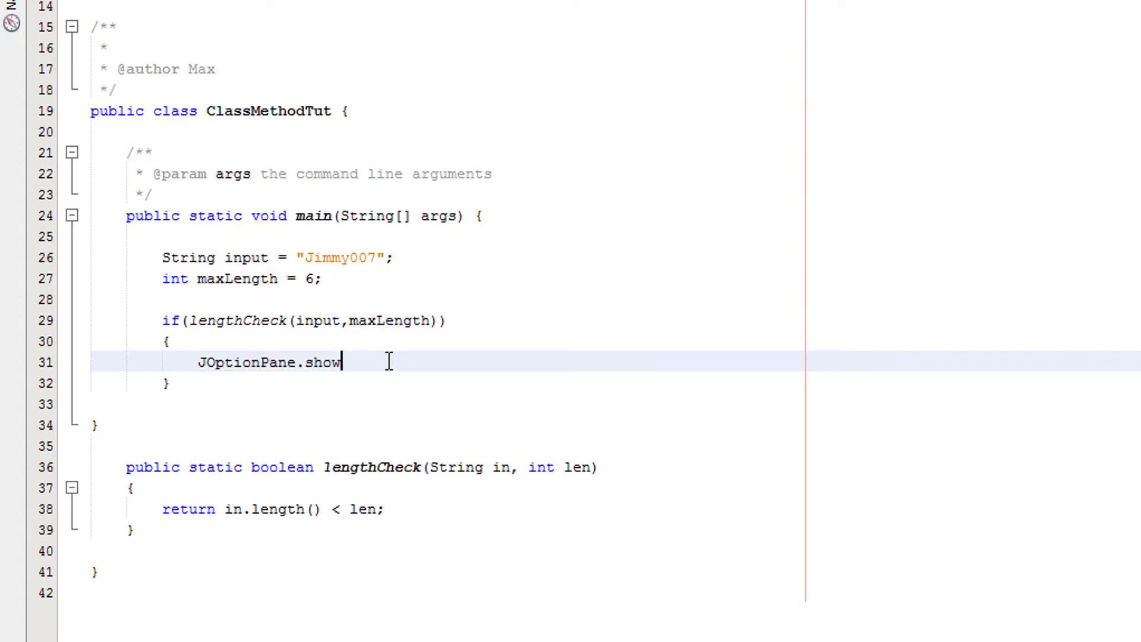
{"action": "type", "text": "MessageDialog("}
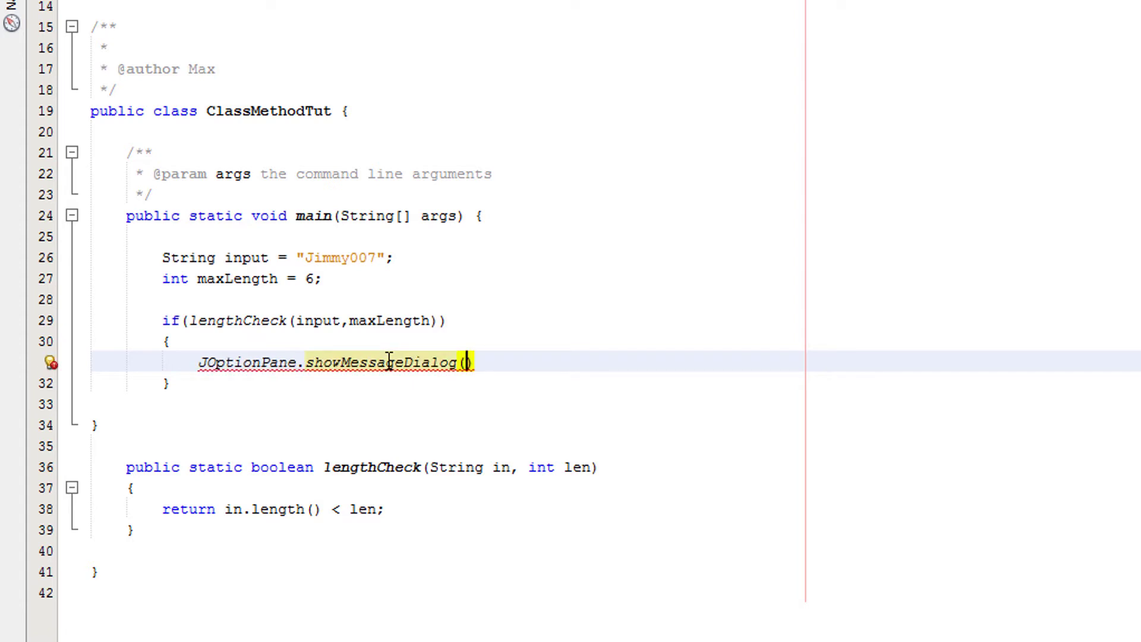
{"action": "type", "text": "null,"}
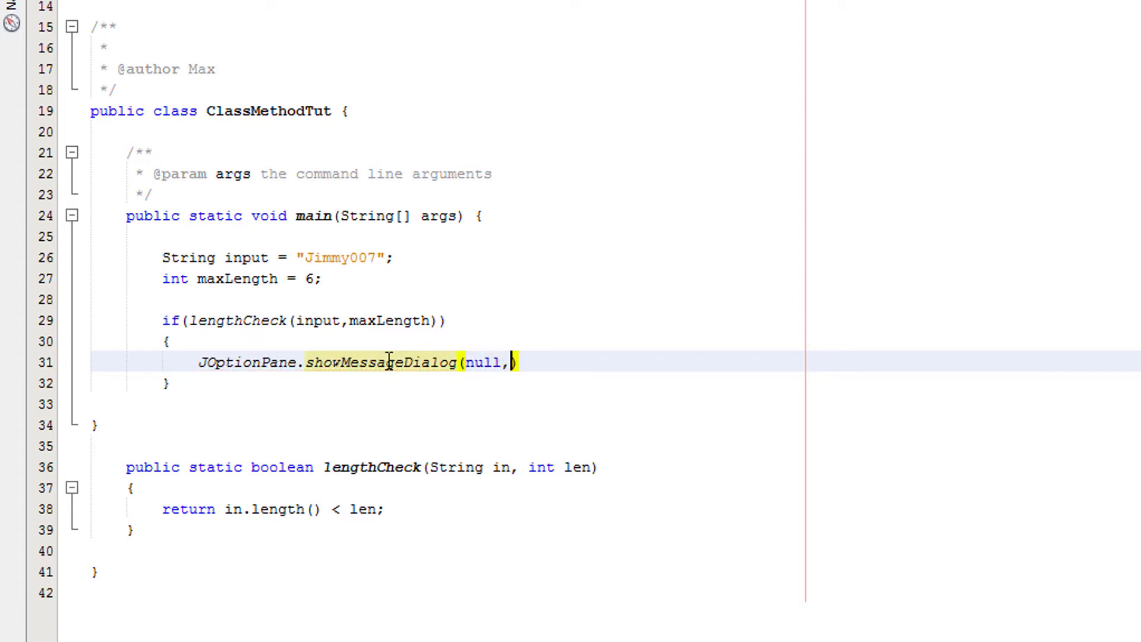
{"action": "type", "text": "\"Valid\""}
{"action": "left_click", "coordinate": [614, 403]}
{"action": "type", "text": "else"}
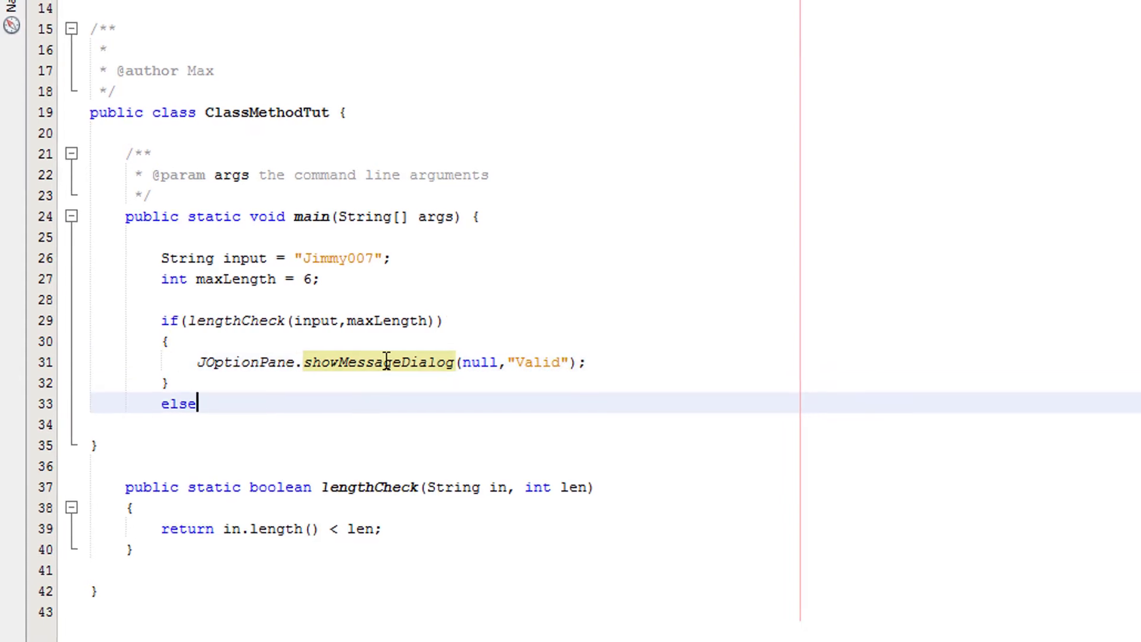
Step: Add the else branch showing an "Invalid" message dialog and fix the missing JOptionPane import
{"action": "key", "text": "enter"}
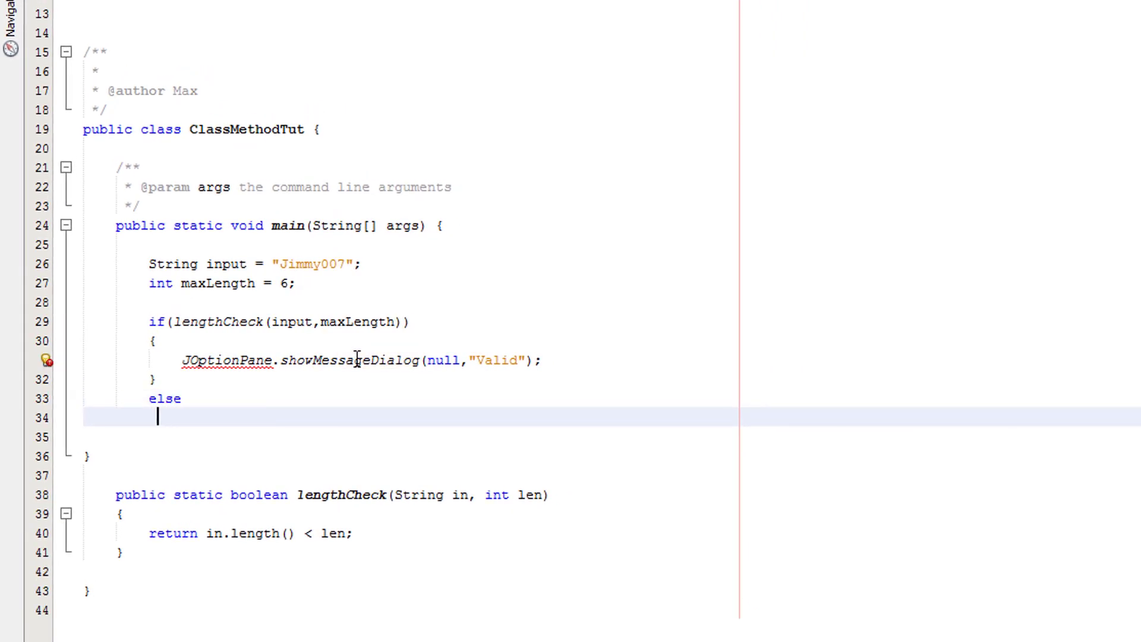
{"action": "type", "text": "{"}
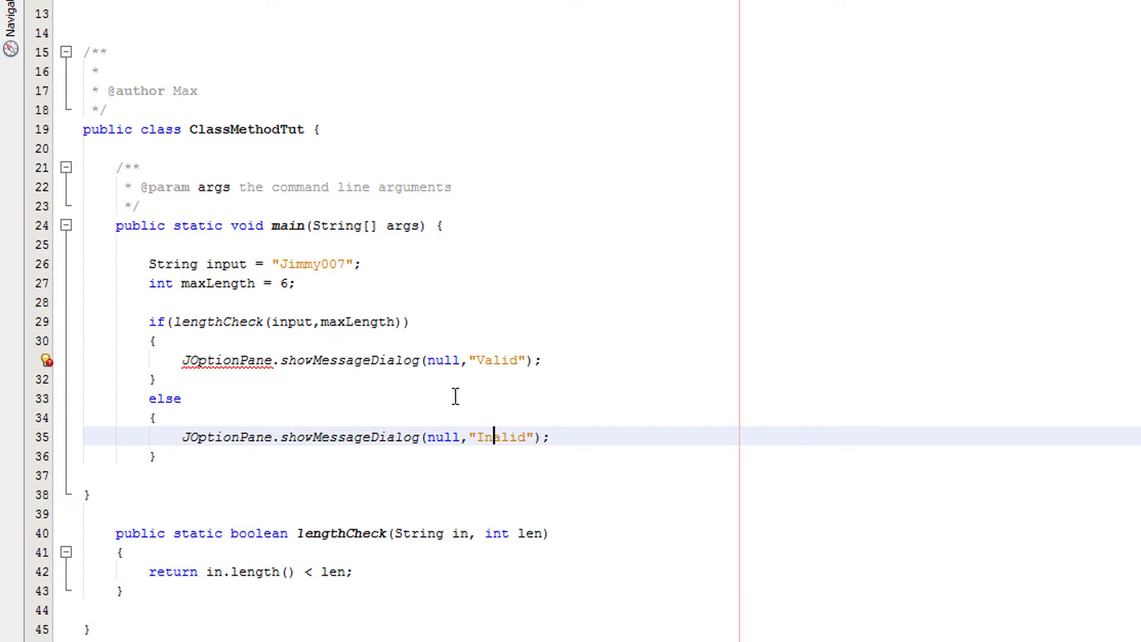
{"action": "type", "text": "v"}
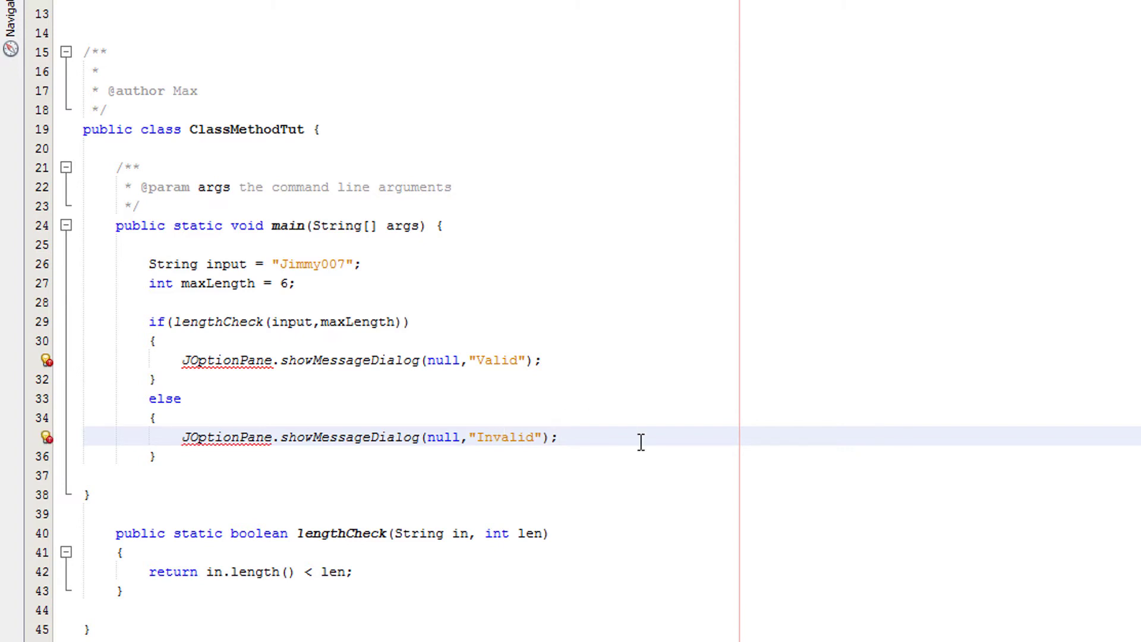
{"action": "right_click", "coordinate": [222, 359]}
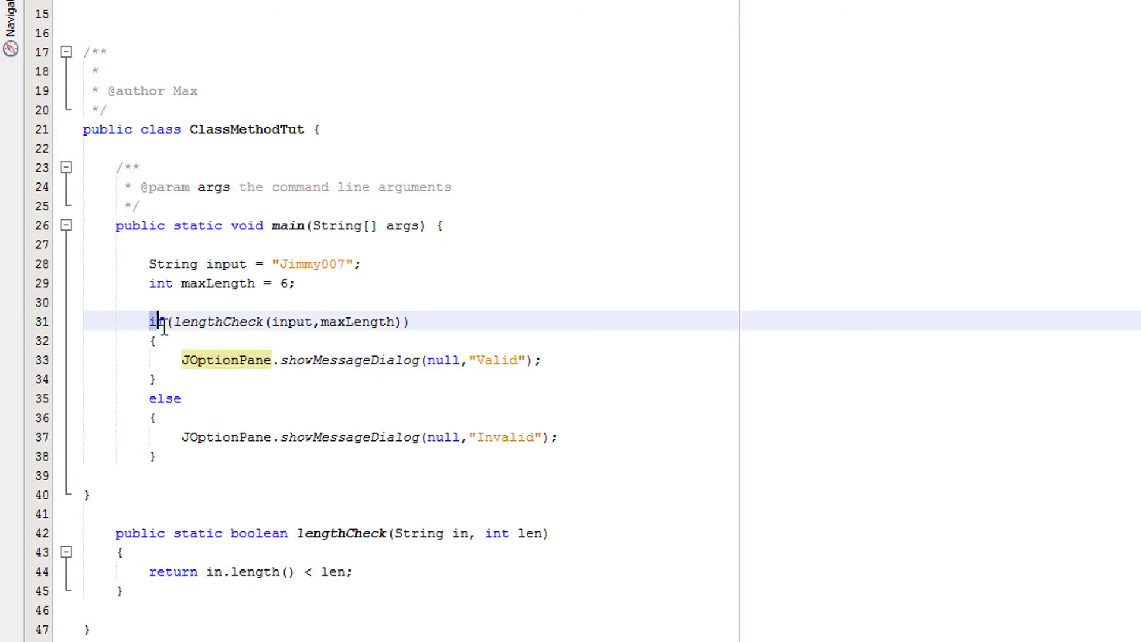
{"action": "double_click", "coordinate": [219, 322]}
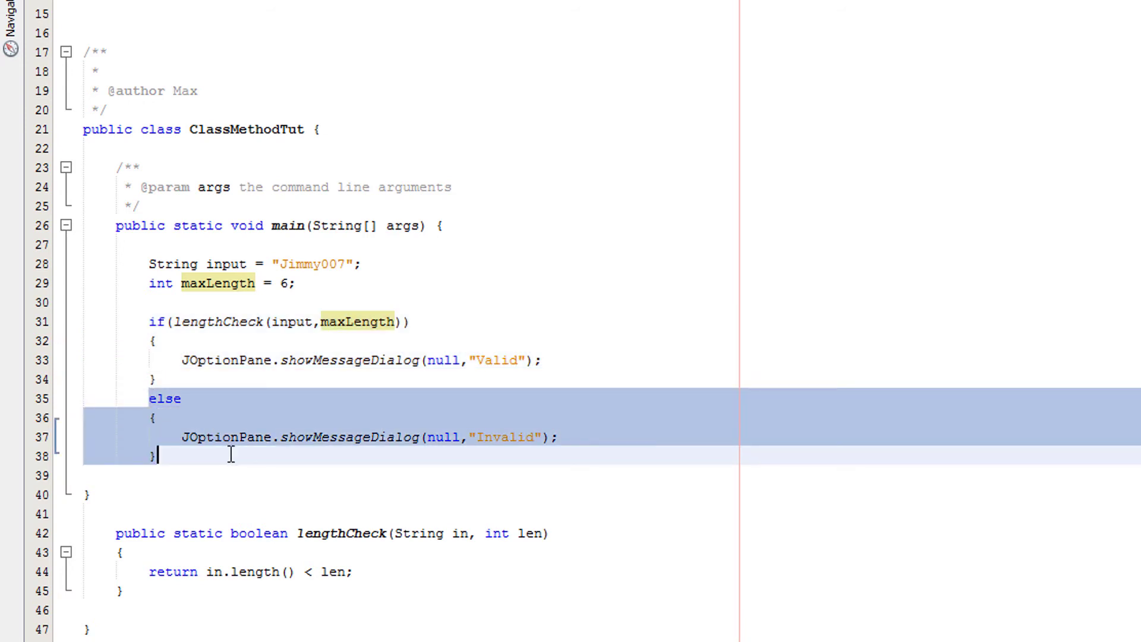
{"action": "mouse_move", "coordinate": [248, 460]}
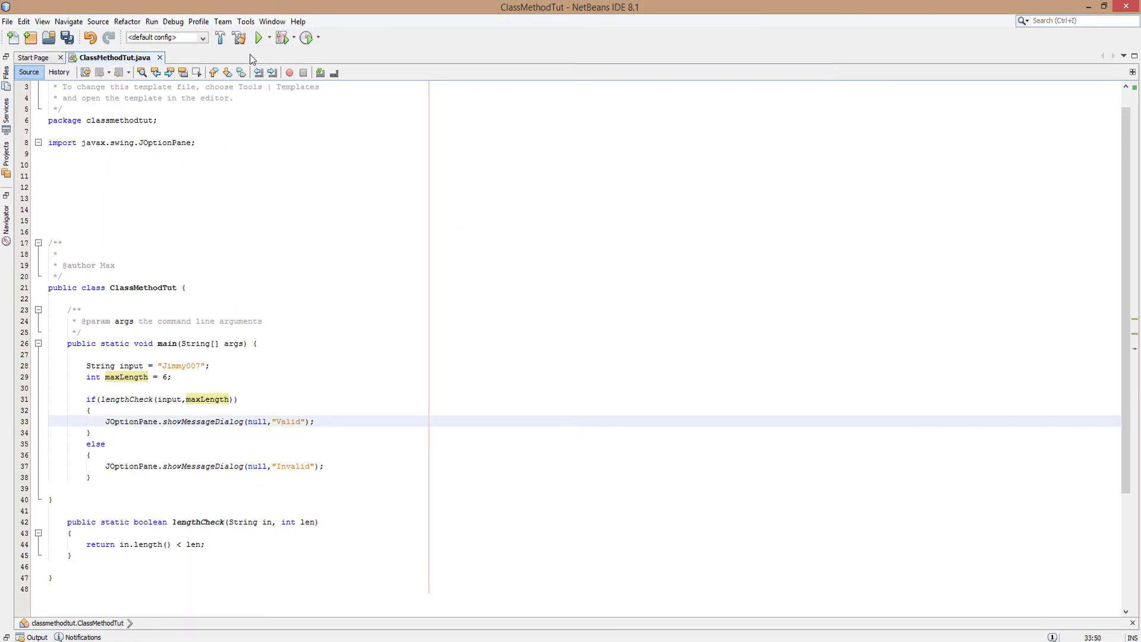
Step: Run ClassMethodTut, dismiss the Invalid dialog, and make the input string read "Jimmy007"
{"action": "left_click", "coordinate": [259, 37]}
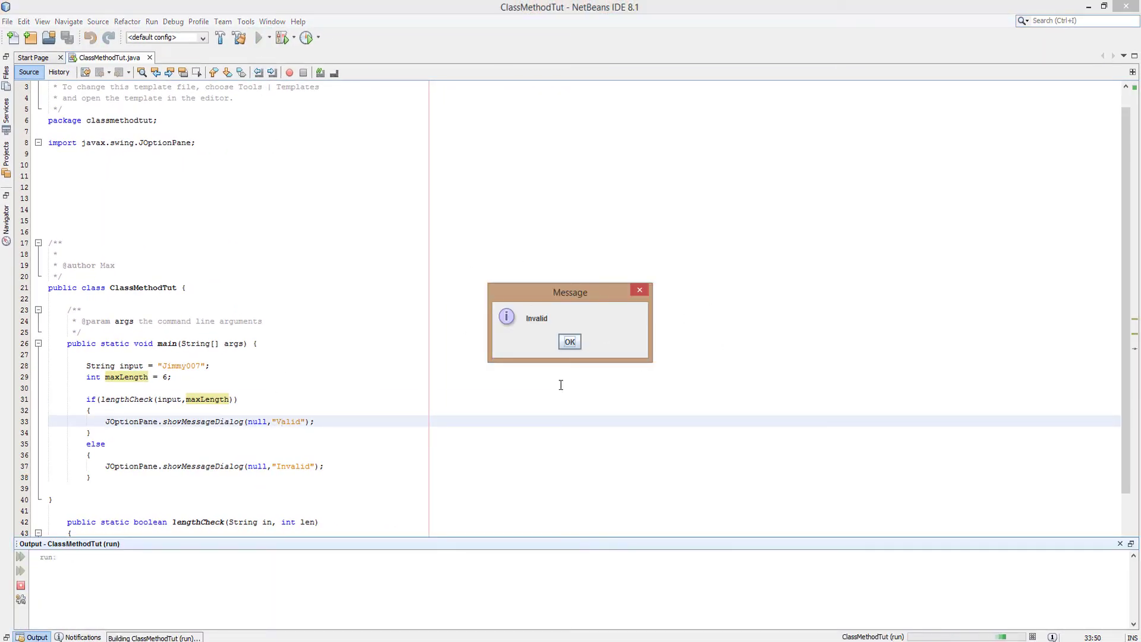
{"action": "left_click", "coordinate": [569, 341]}
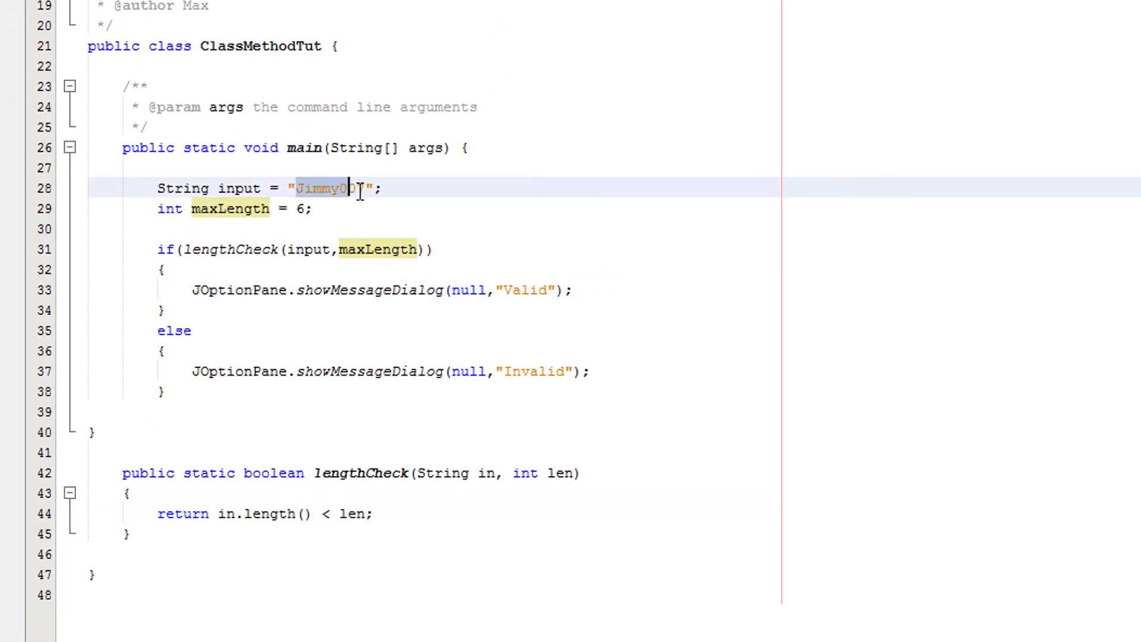
{"action": "type", "text": "7"}
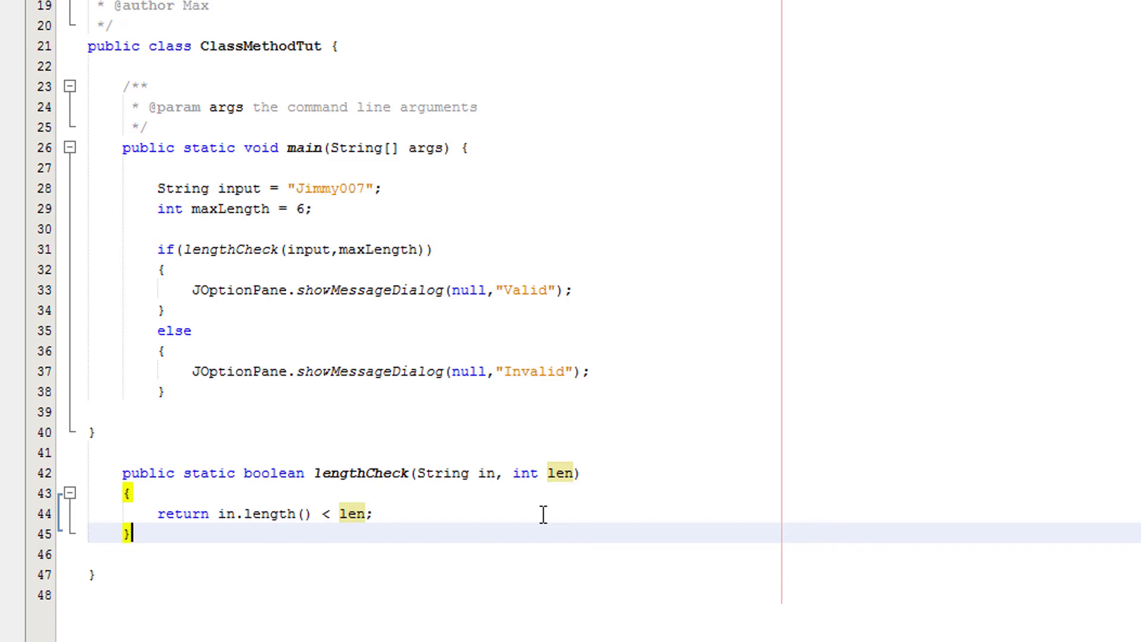
{"action": "mouse_move", "coordinate": [347, 191]}
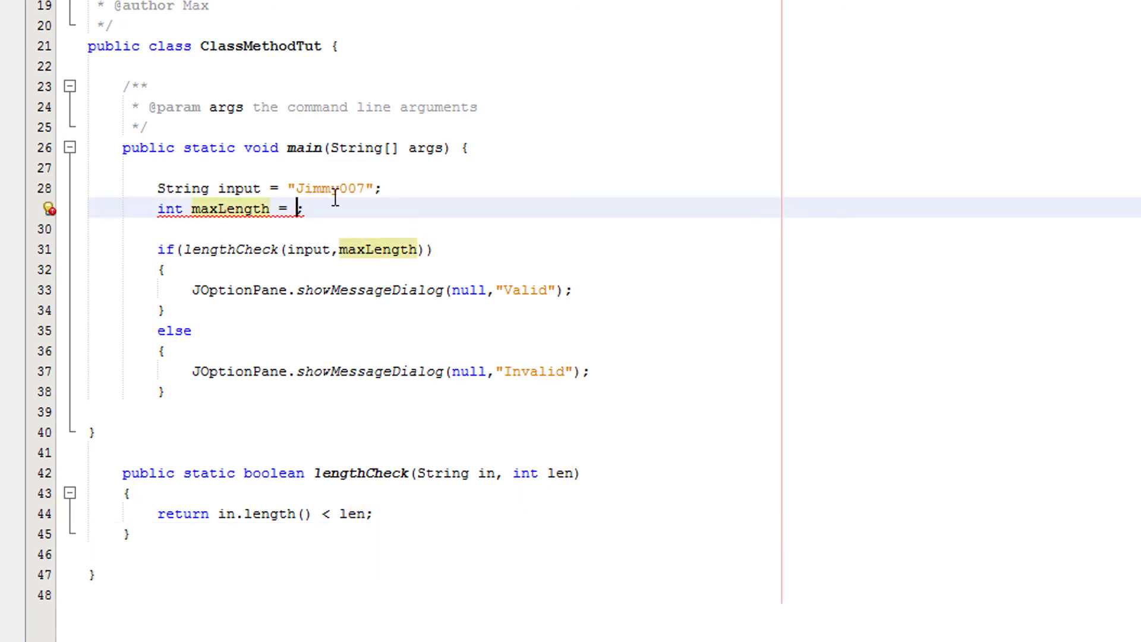
Step: Set maxLength to 10, rerun the program and dismiss the Valid message for "Jimmy007"
{"action": "type", "text": "10"}
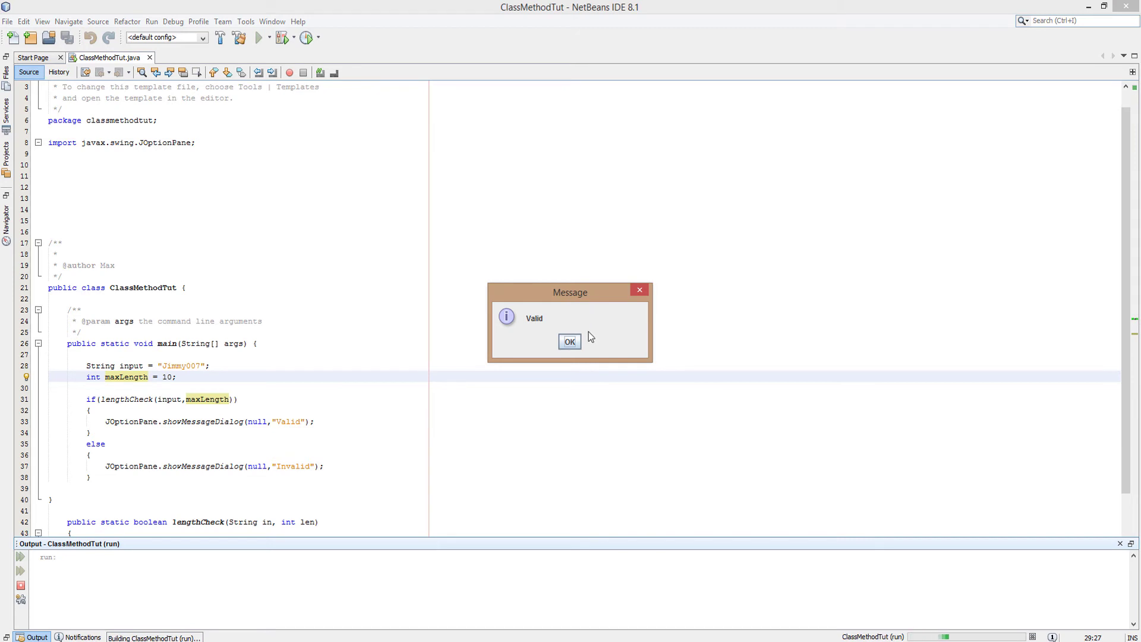
{"action": "left_click", "coordinate": [569, 341]}
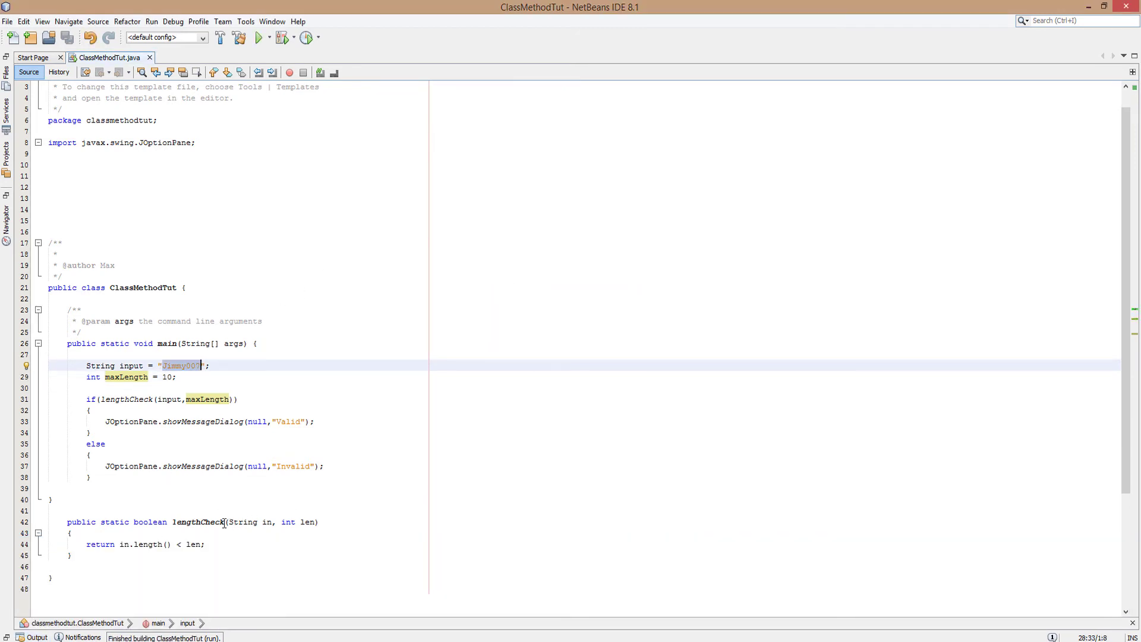
{"action": "left_click", "coordinate": [165, 377]}
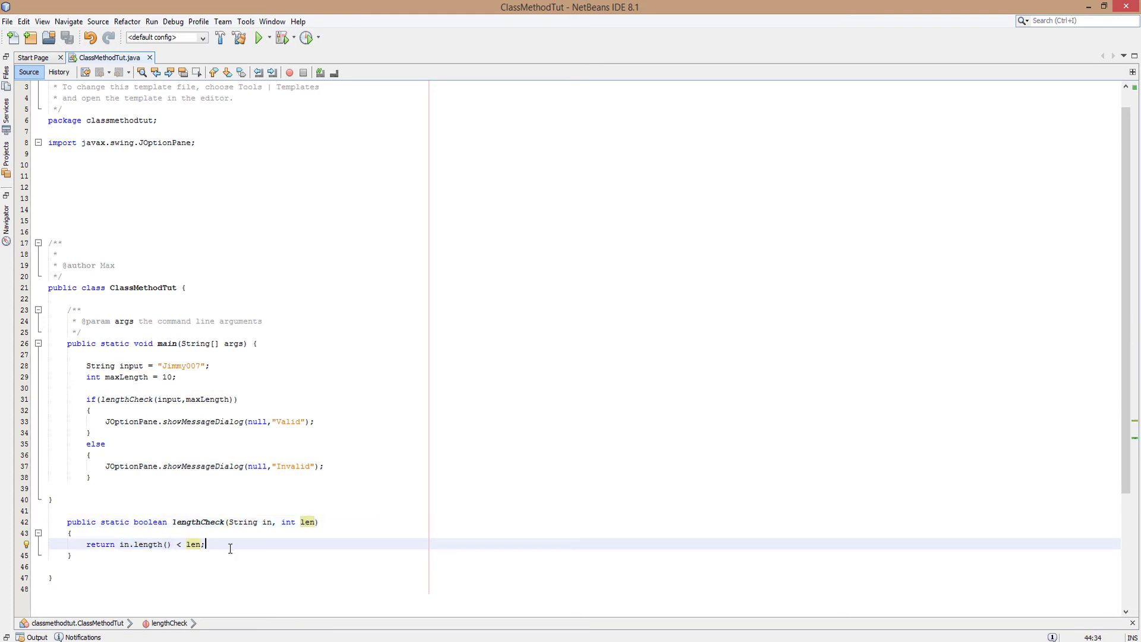
{"action": "left_click", "coordinate": [86, 399]}
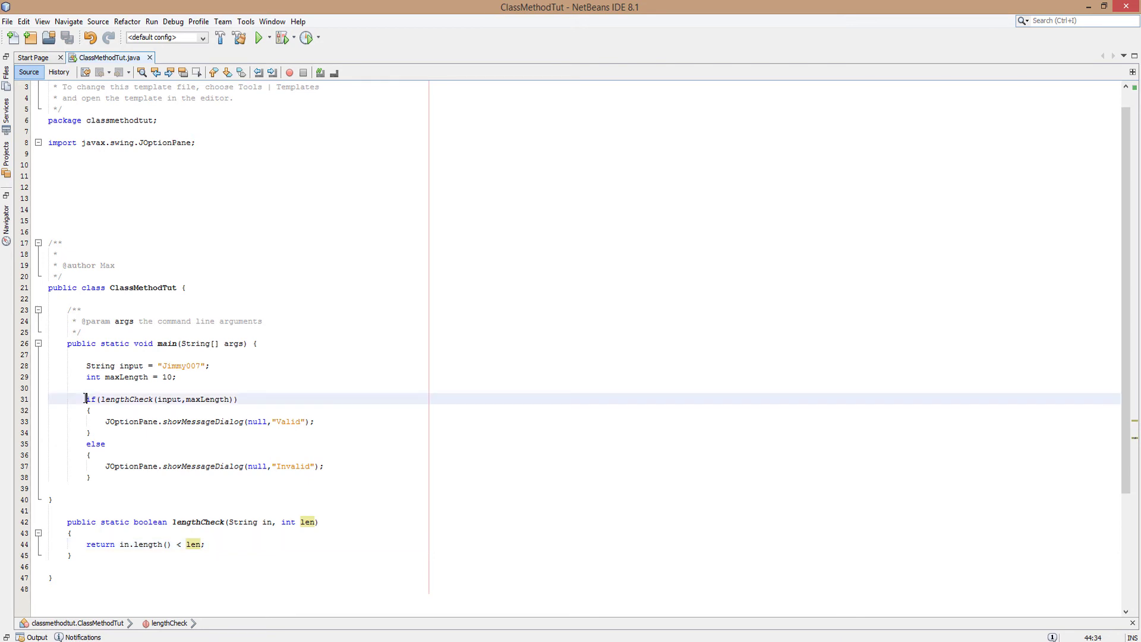
{"action": "left_click_drag", "start_coordinate": [86, 400], "coordinate": [92, 433]}
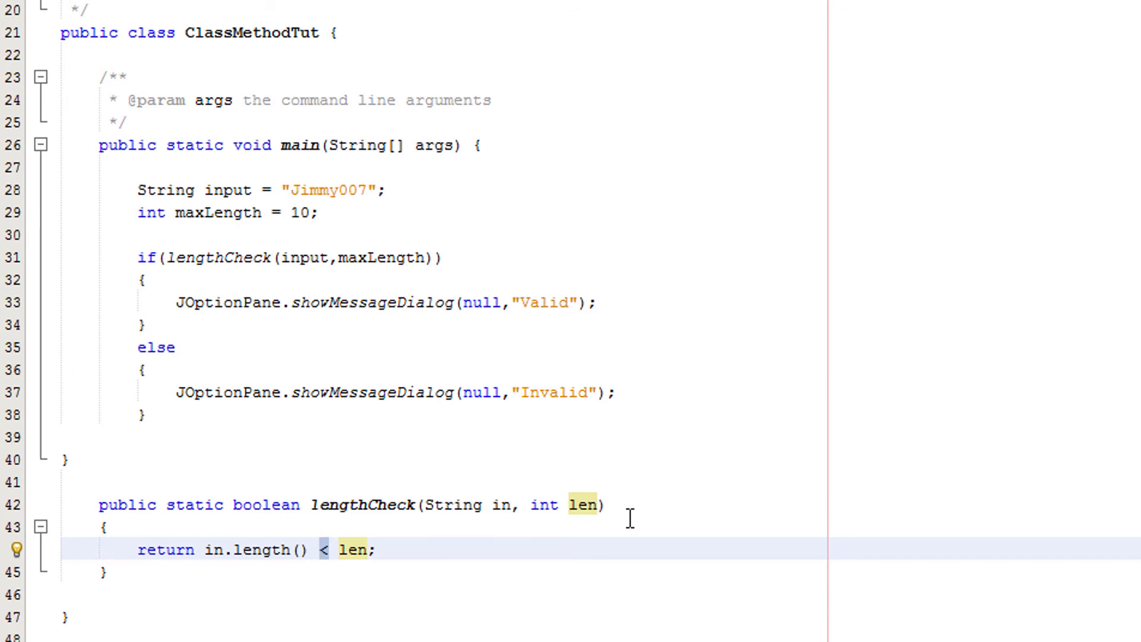
Step: Change the return to in.length() > len and rename maxLength to minLength with value 6
{"action": "type", "text": ">"}
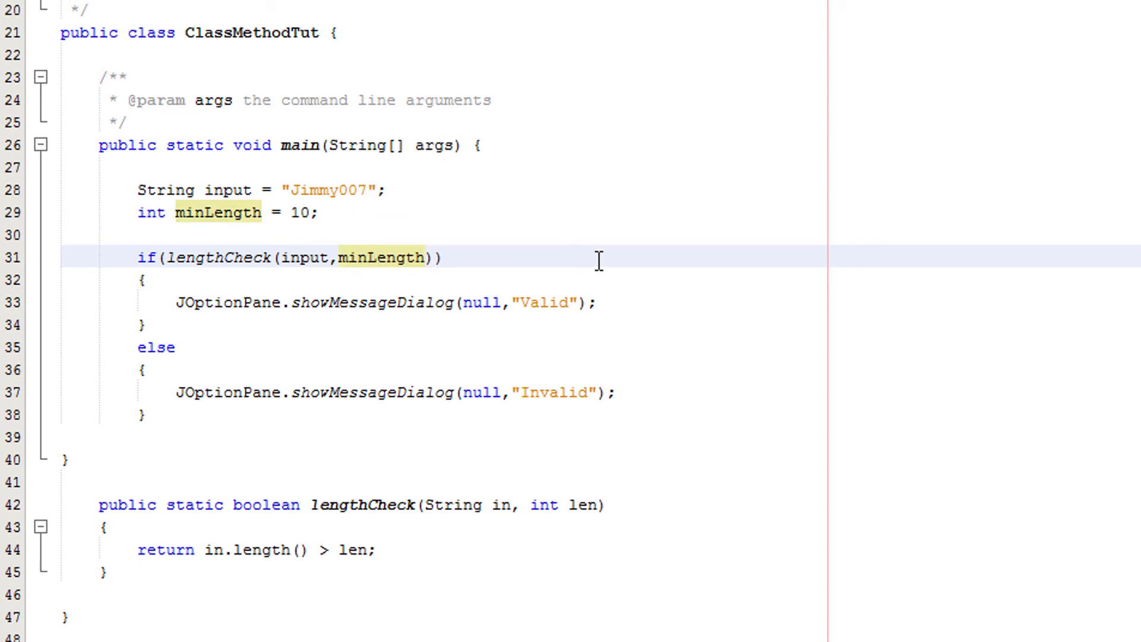
{"action": "left_click", "coordinate": [367, 257]}
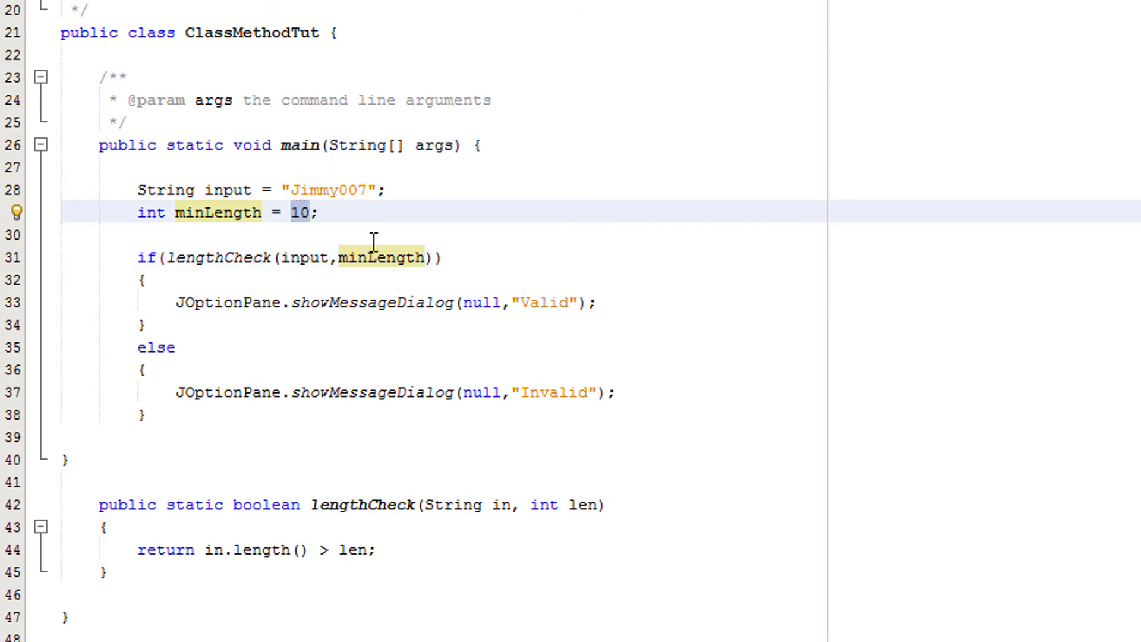
{"action": "type", "text": "6"}
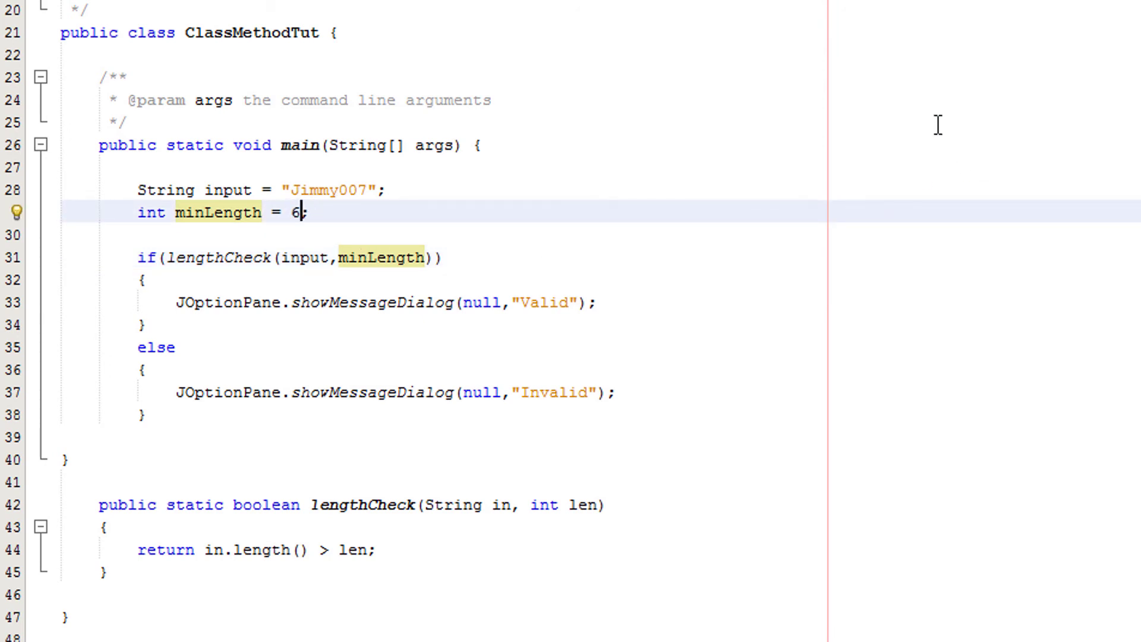
{"action": "type", "text": ";"}
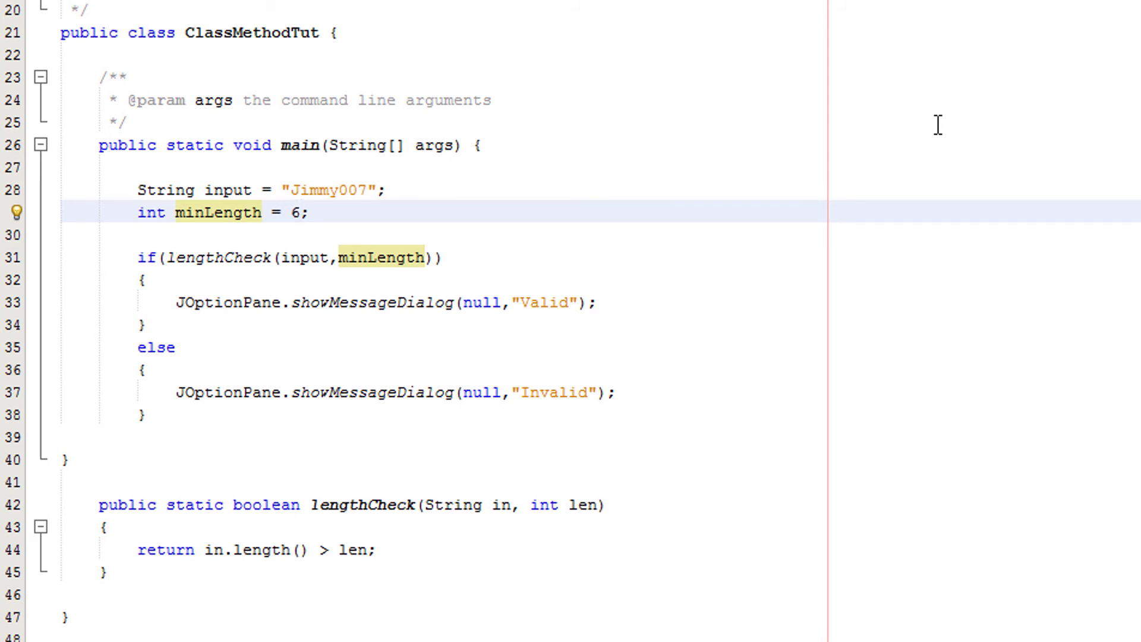
{"action": "left_click", "coordinate": [300, 211]}
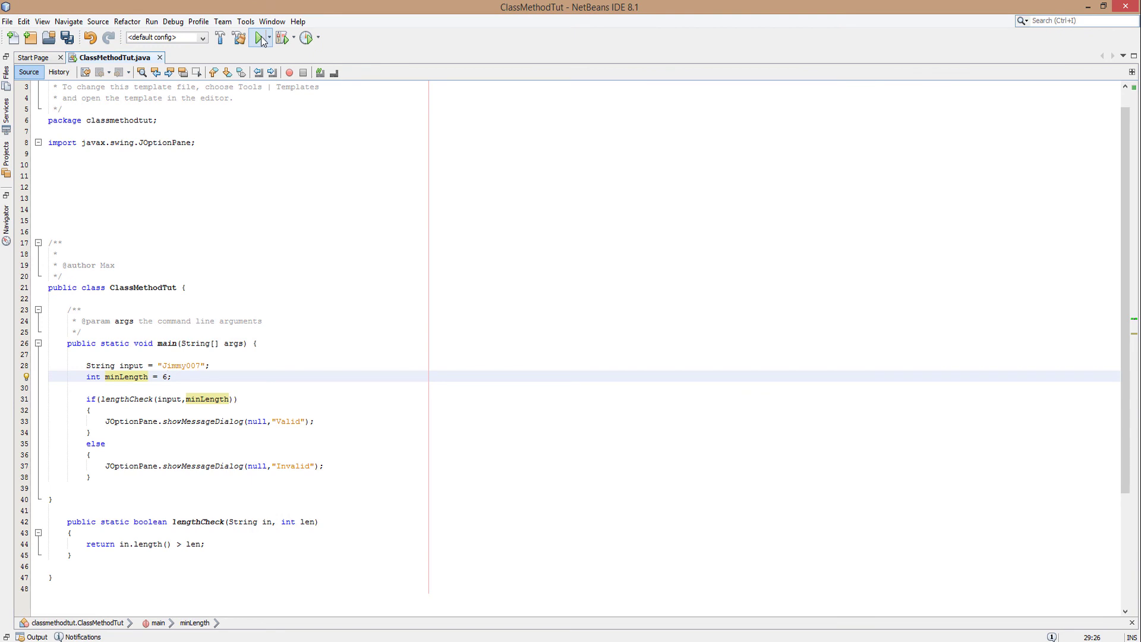
Step: Run the program with minLength 6 and dismiss the Valid message shown for "Jimmy007"
{"action": "left_click", "coordinate": [258, 37]}
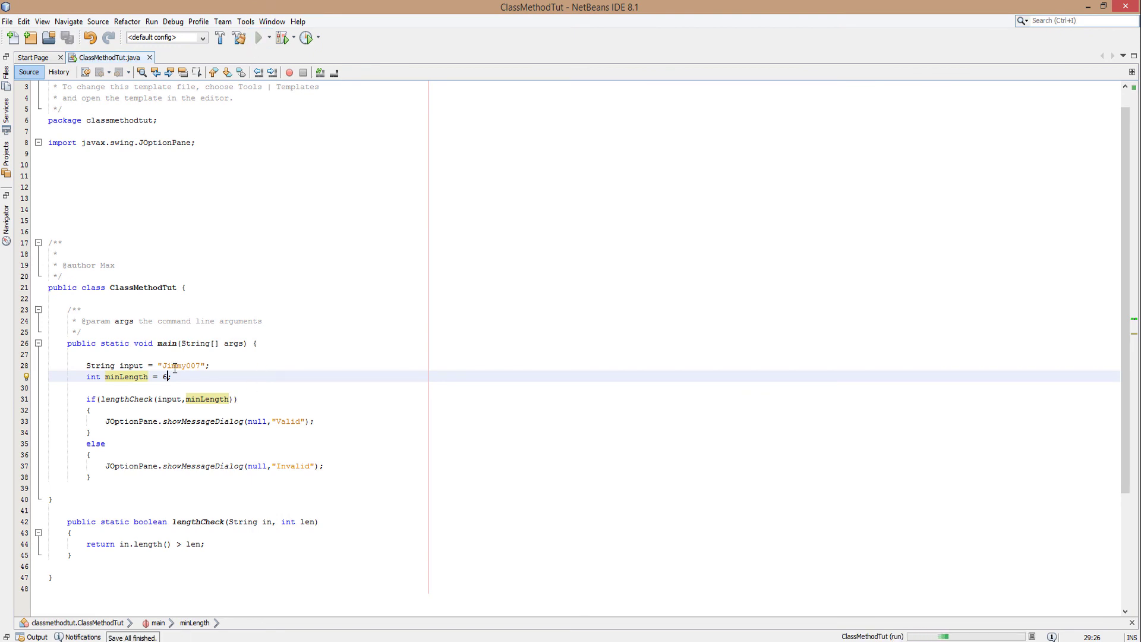
{"action": "left_click", "coordinate": [259, 38]}
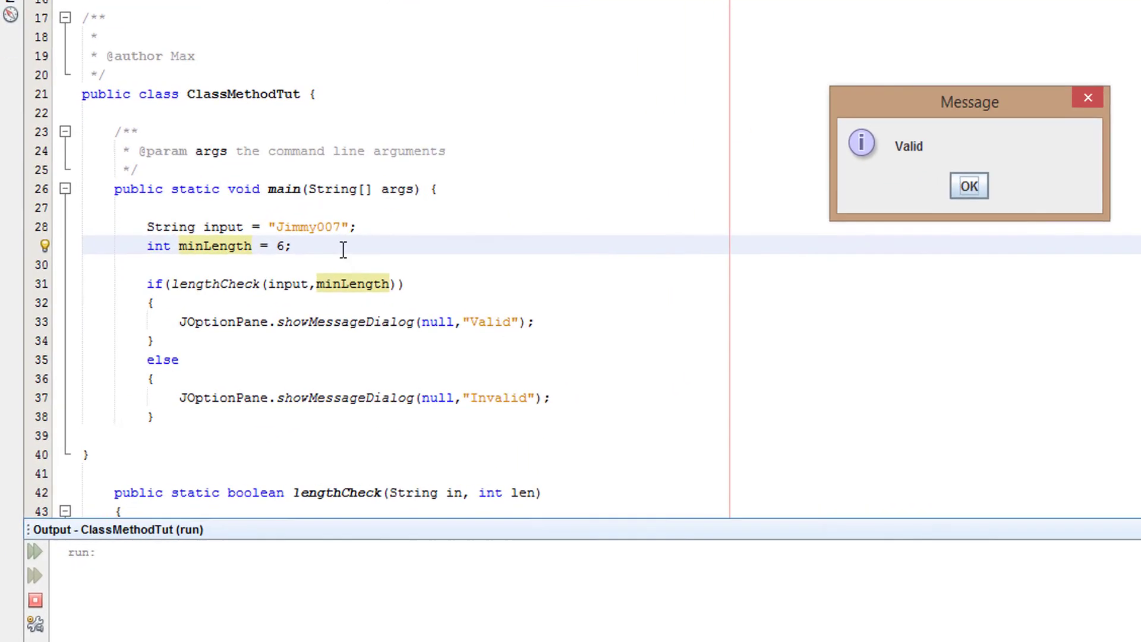
{"action": "left_click", "coordinate": [968, 185]}
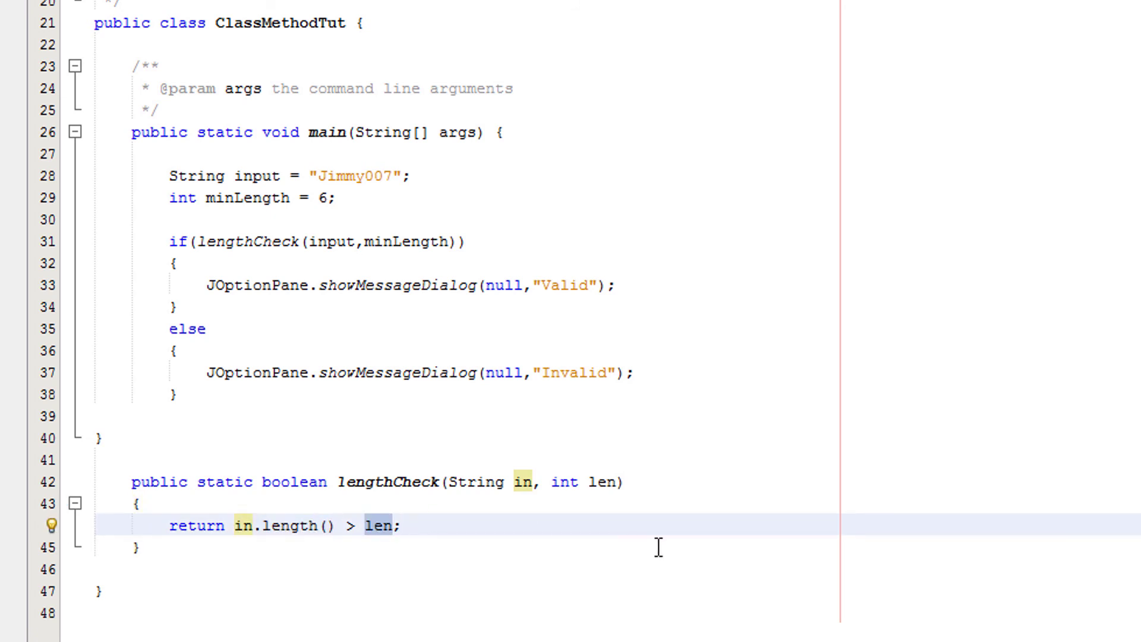
{"action": "left_click", "coordinate": [377, 525]}
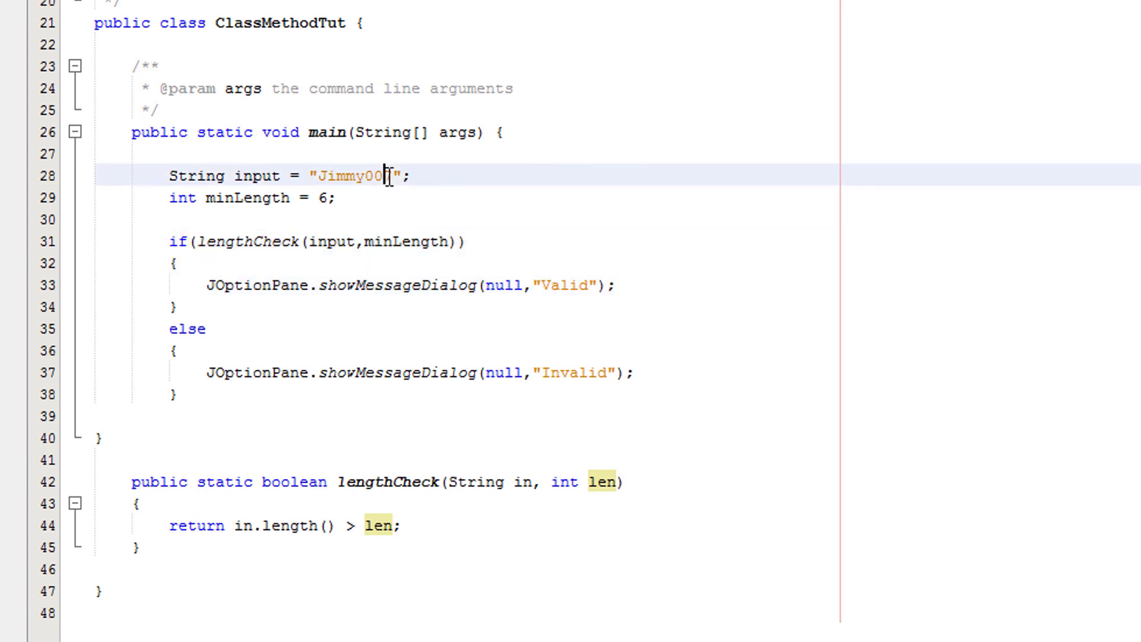
Step: Delete 007 so the input string reads "Jimmy"
{"action": "key", "text": "BackSpace"}
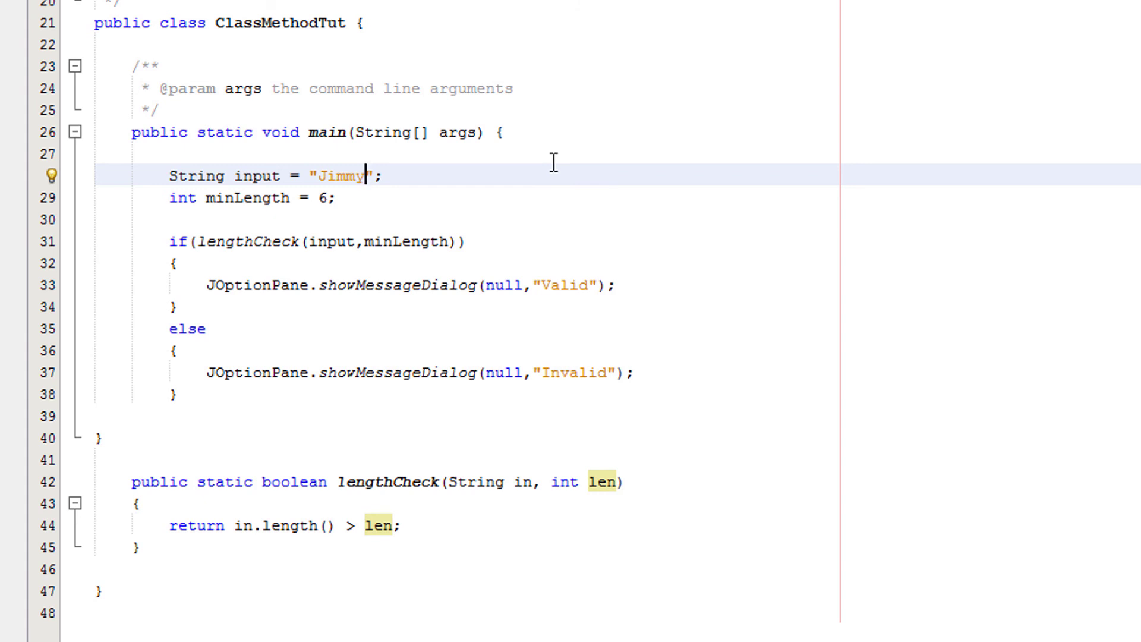
{"action": "mouse_move", "coordinate": [648, 400]}
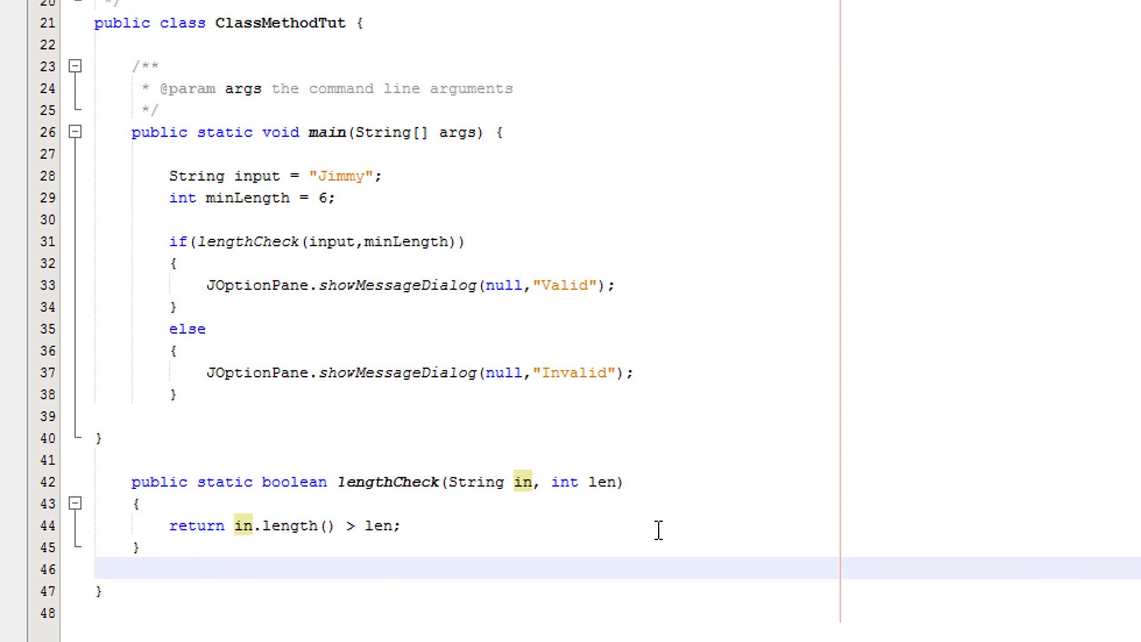
{"action": "mouse_move", "coordinate": [232, 537]}
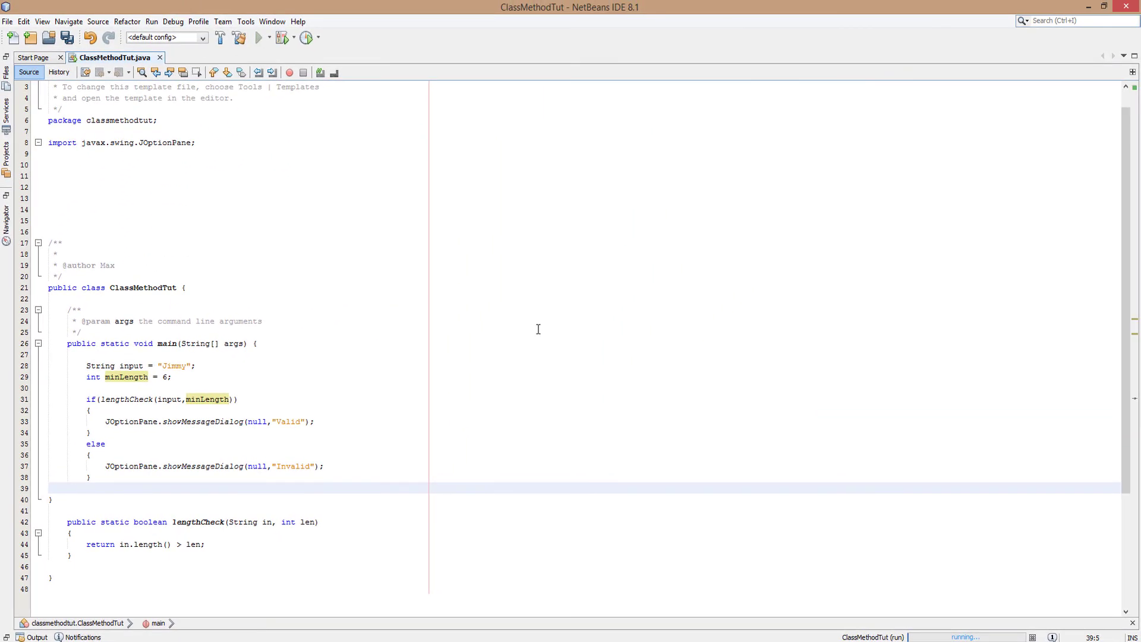
{"action": "left_click", "coordinate": [69, 488]}
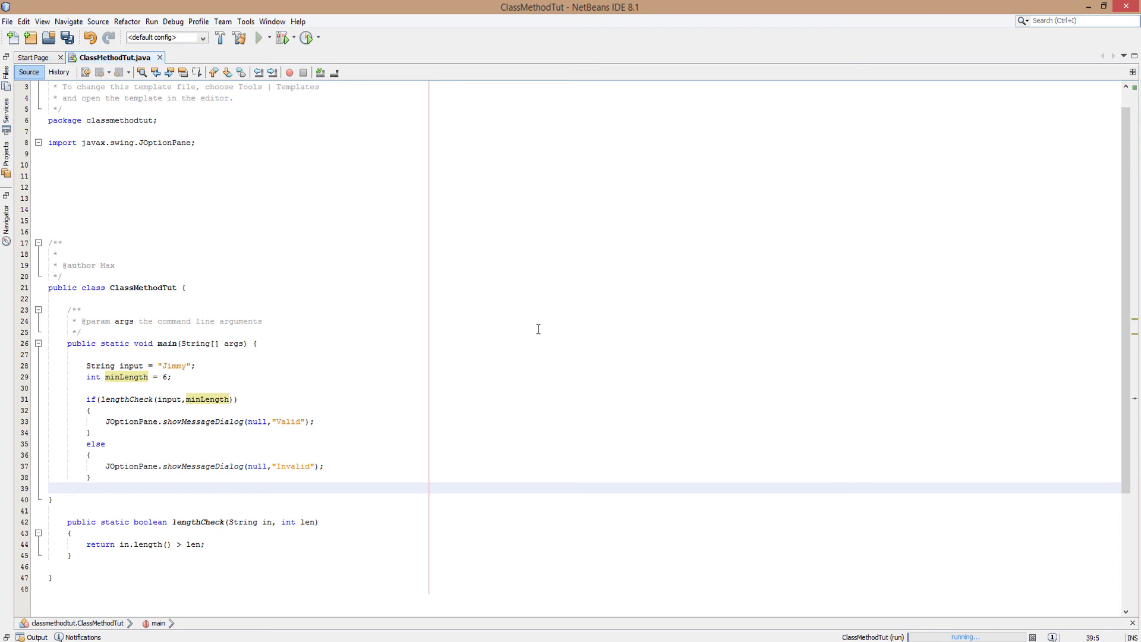
{"action": "left_click", "coordinate": [67, 487]}
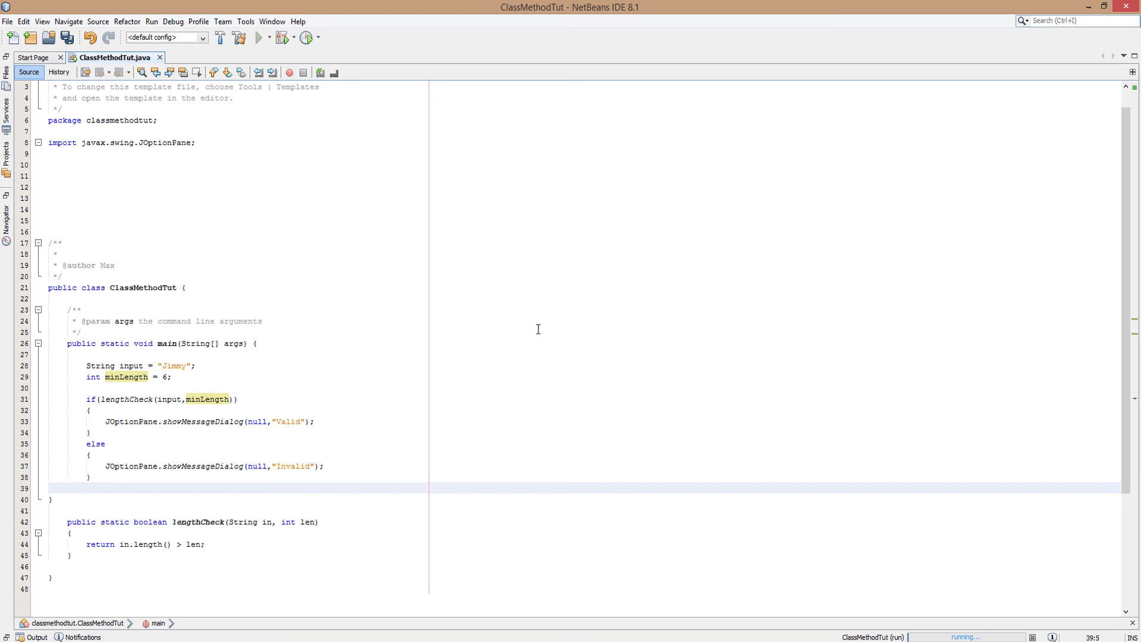
{"action": "left_click", "coordinate": [68, 487]}
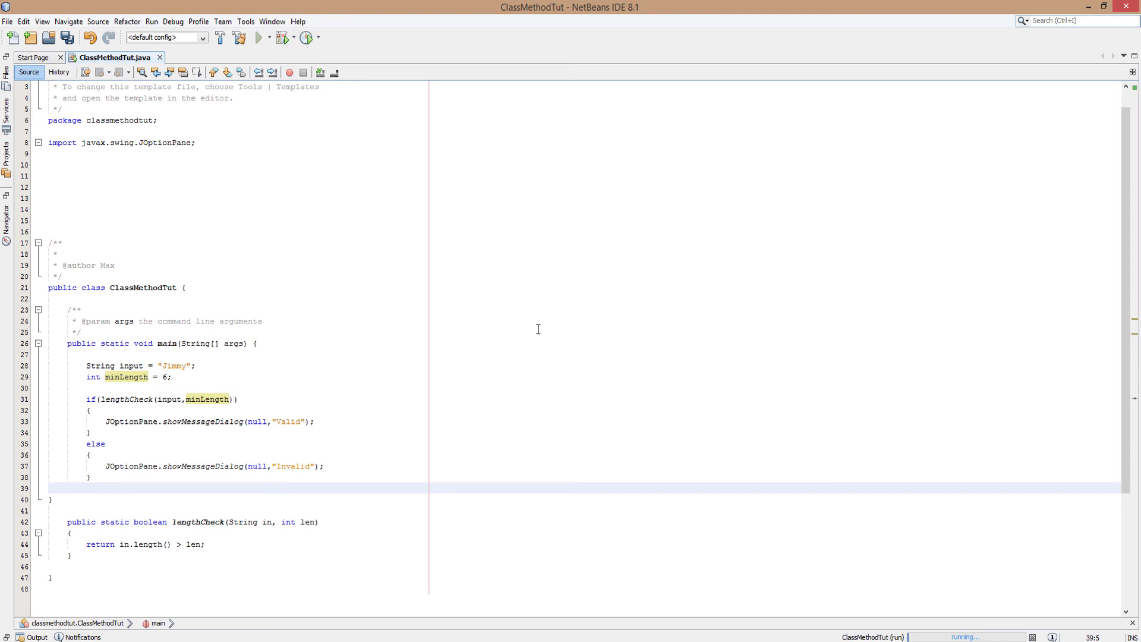
{"action": "left_click", "coordinate": [67, 487]}
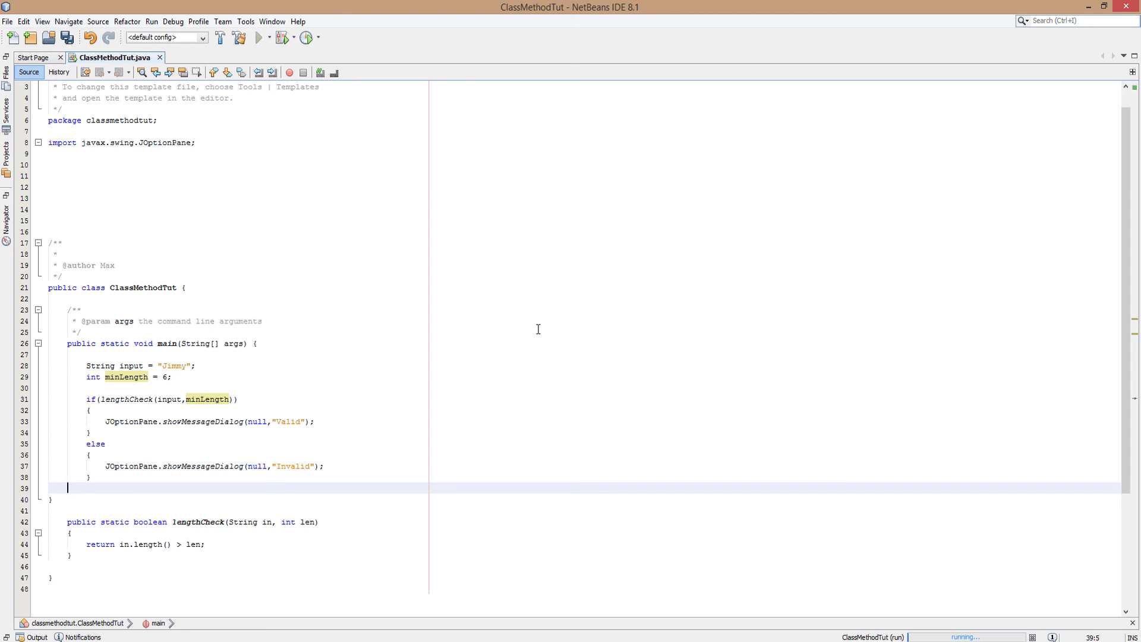